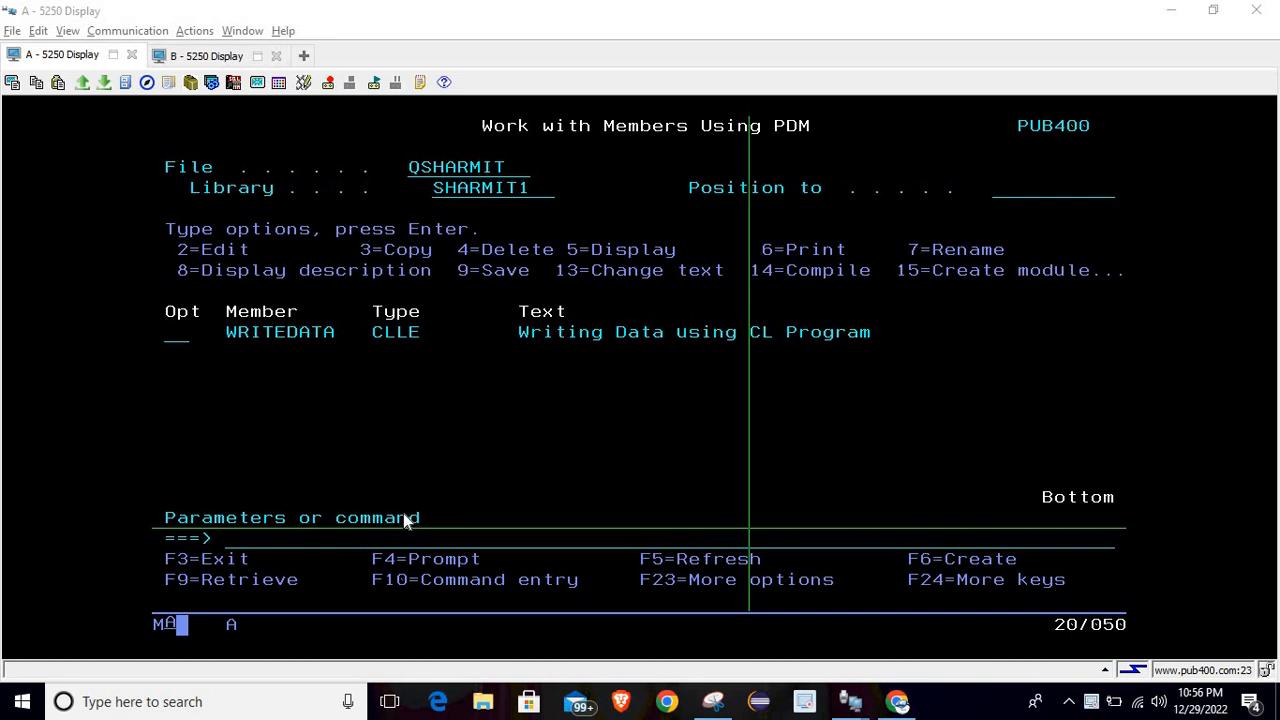
pyautogui.moveTo(228, 166)
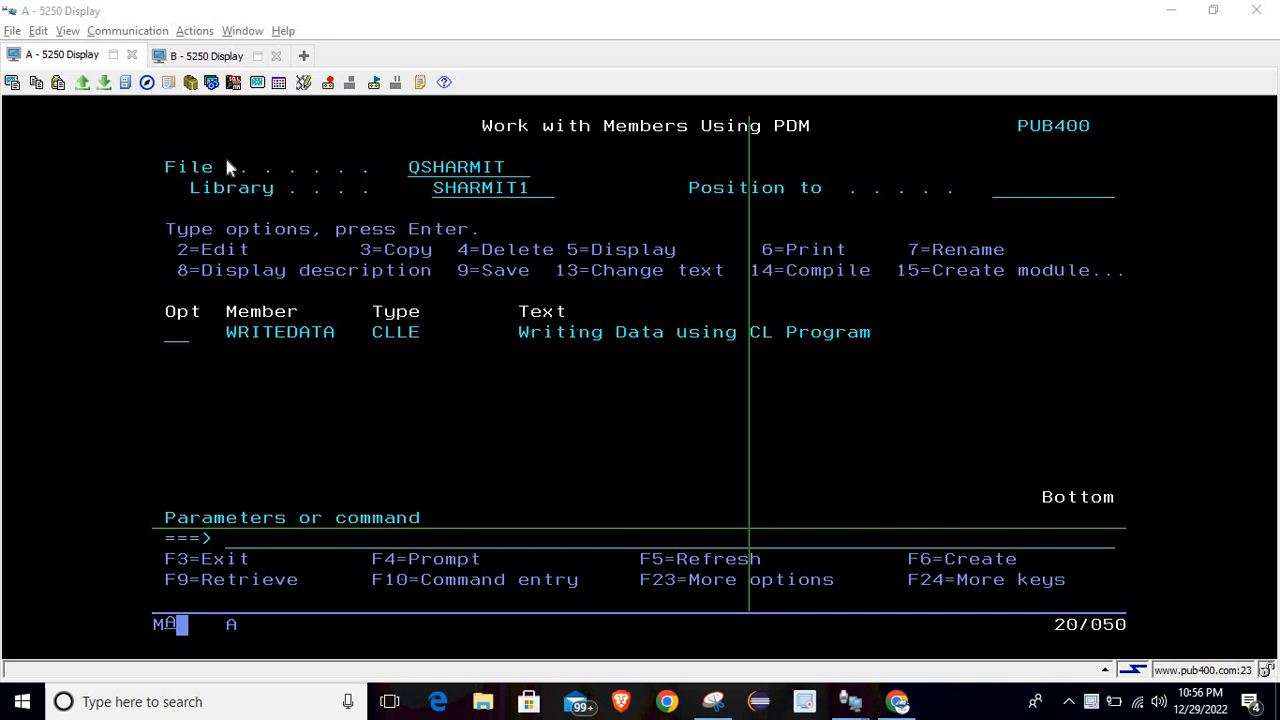
# Step: In session B, run 'select * from emppf' to list all employee records
pyautogui.click(207, 55)
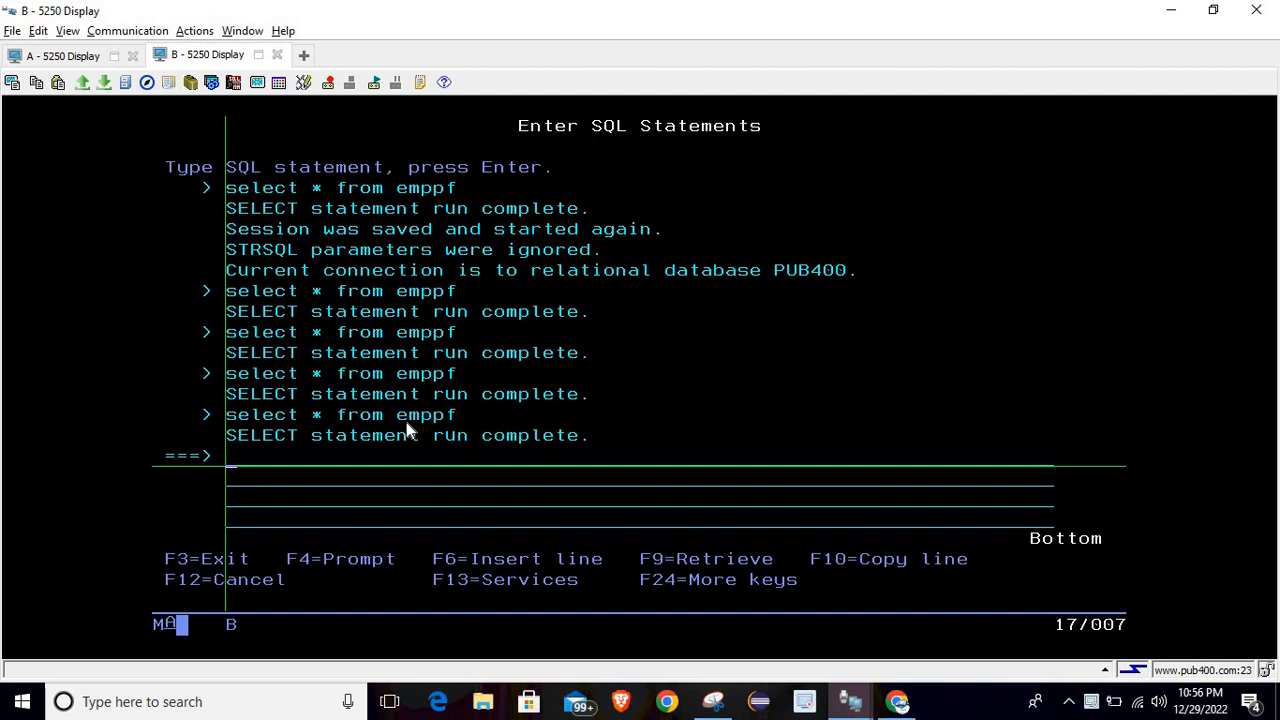
pyautogui.write('se')
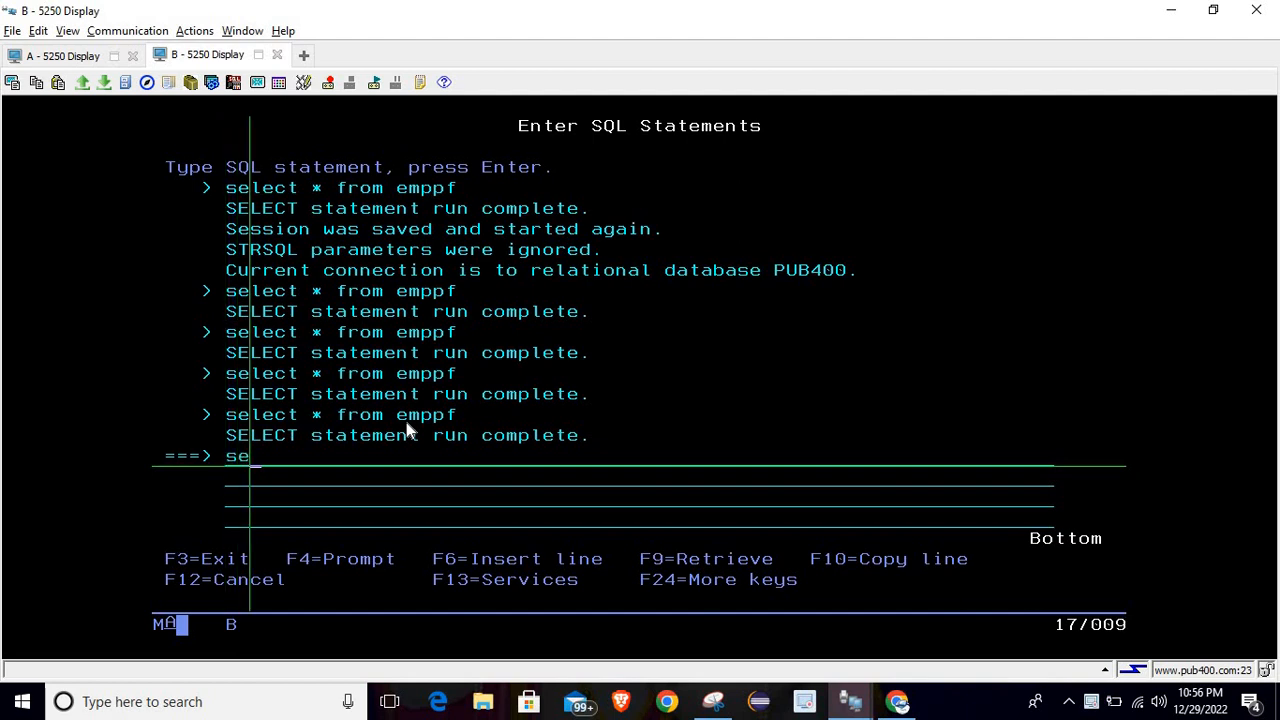
pyautogui.write('l')
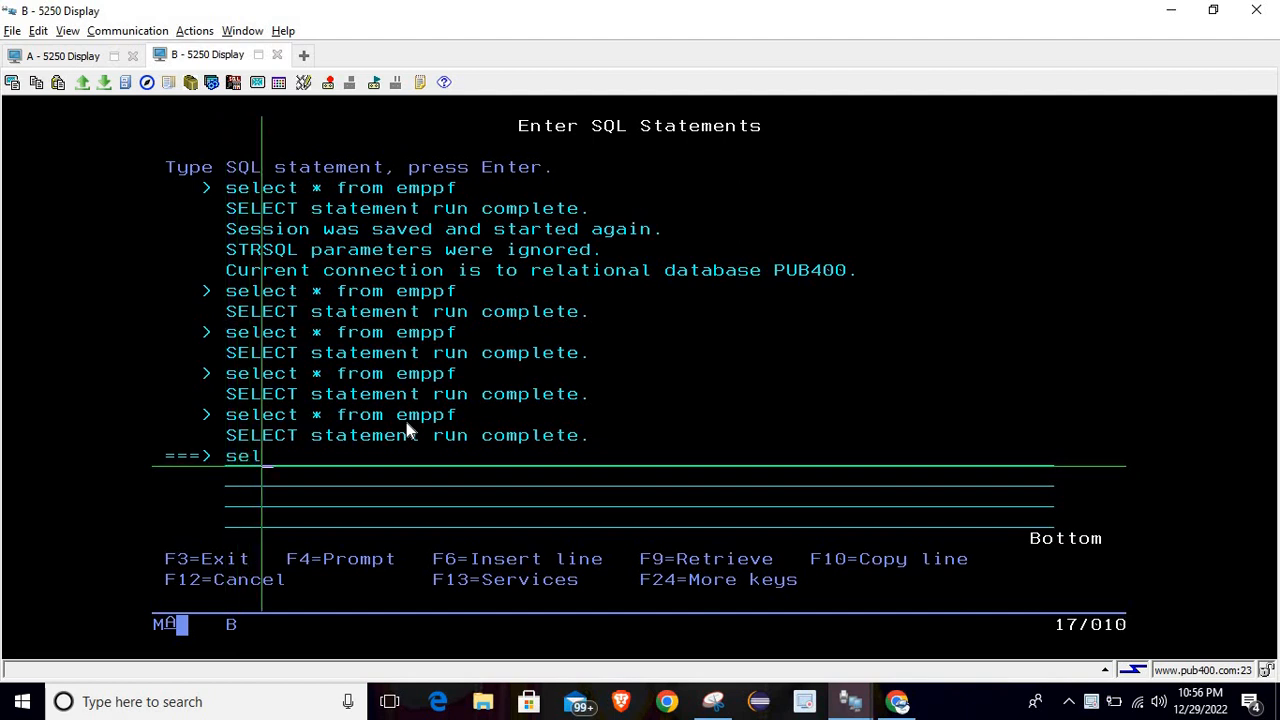
pyautogui.write('ect *')
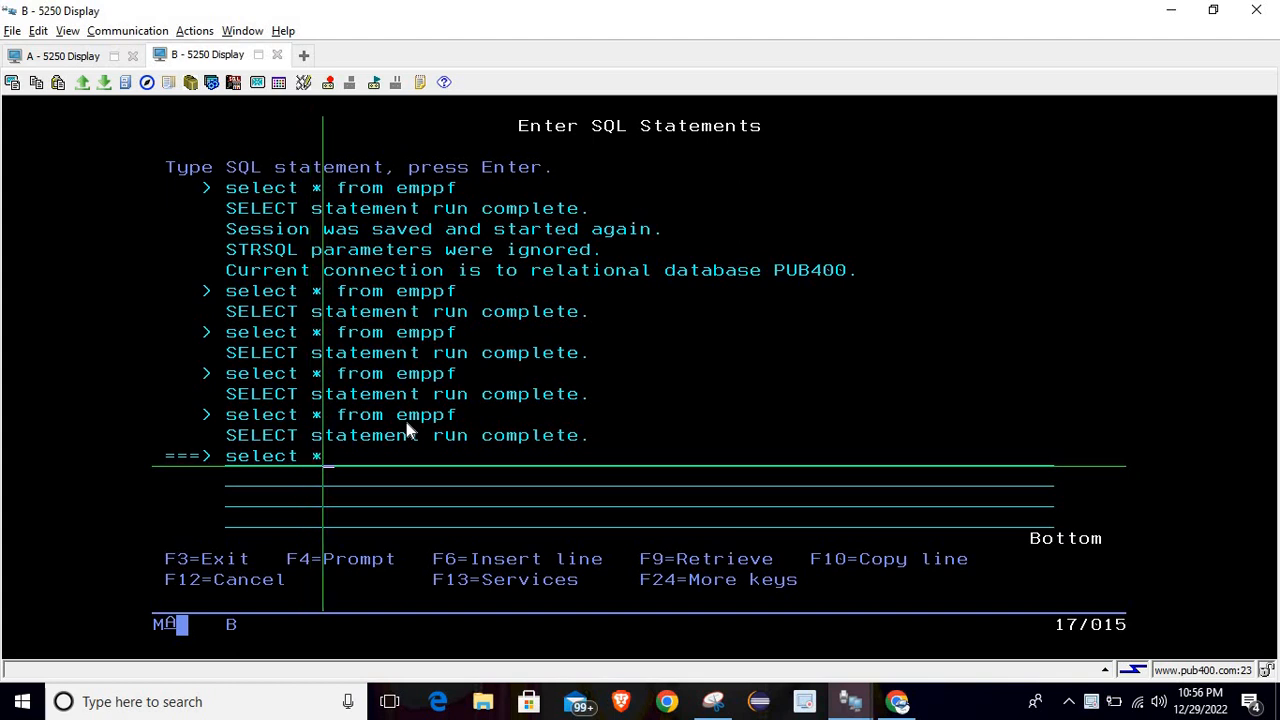
pyautogui.write('from emp')
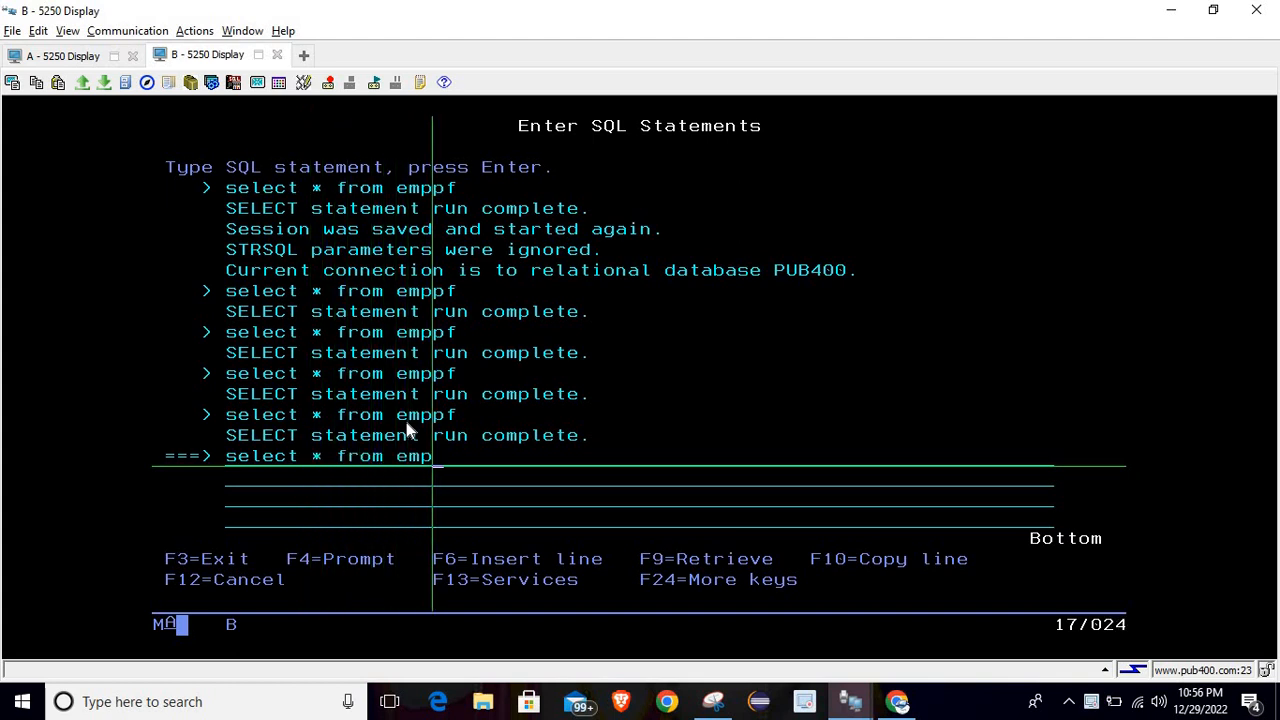
pyautogui.press('Return')
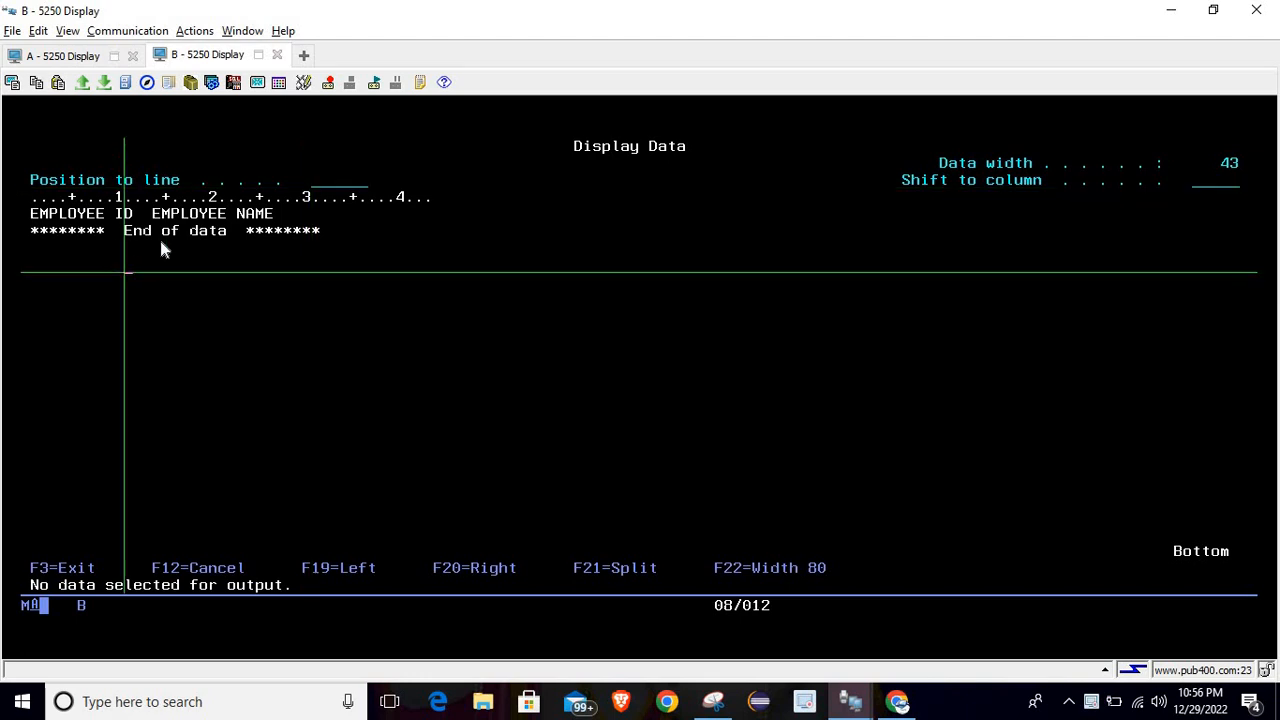
pyautogui.moveTo(115, 234)
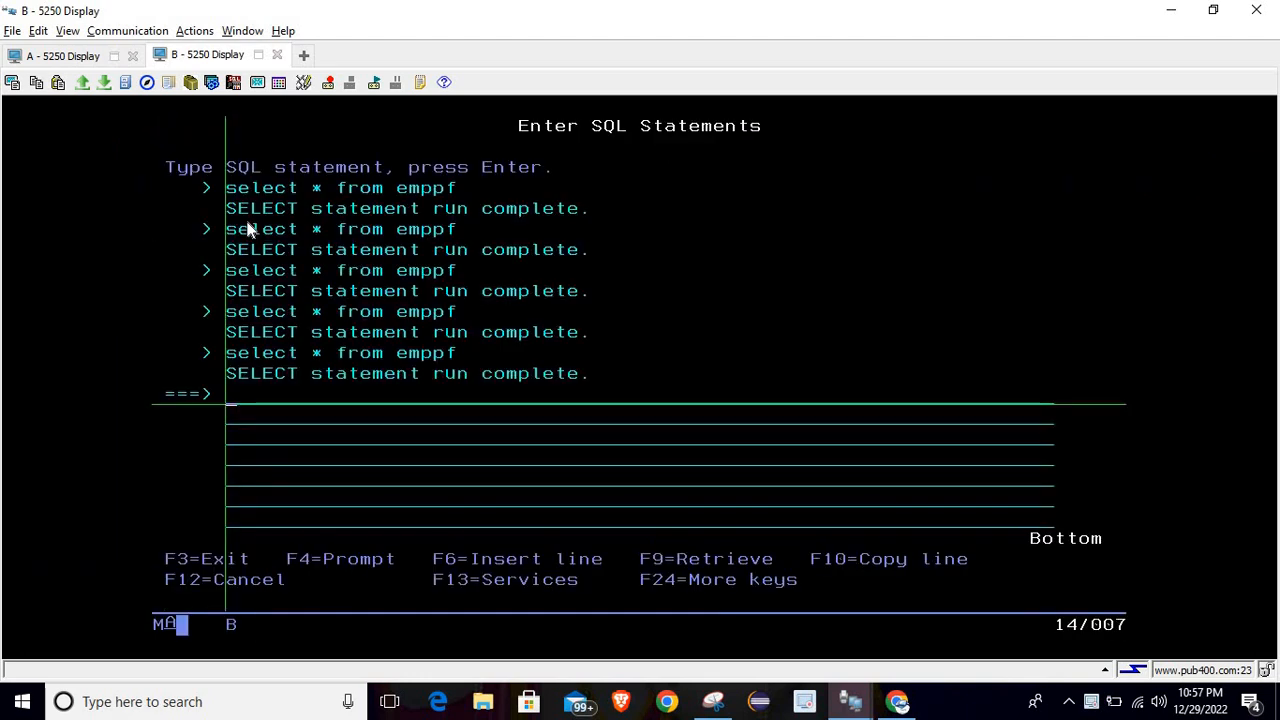
pyautogui.moveTo(113, 115)
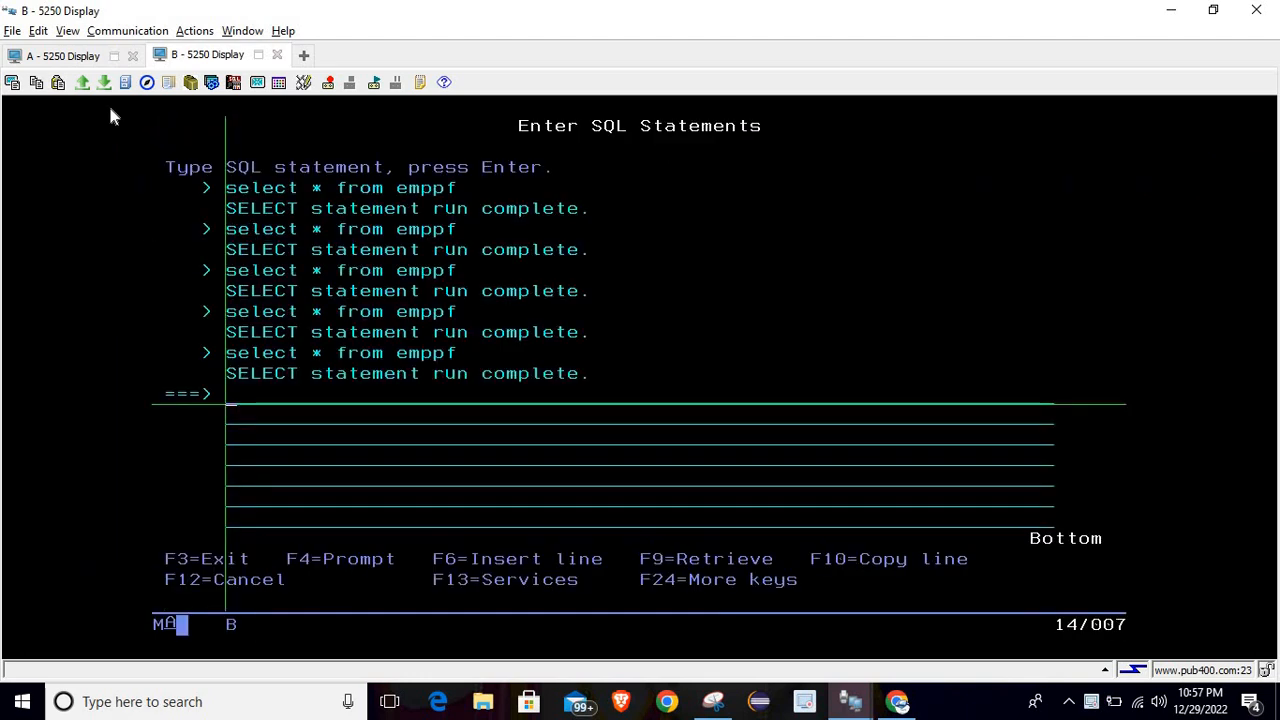
# Step: Switch back to session A, where the WRITEDATA source is open
pyautogui.click(62, 55)
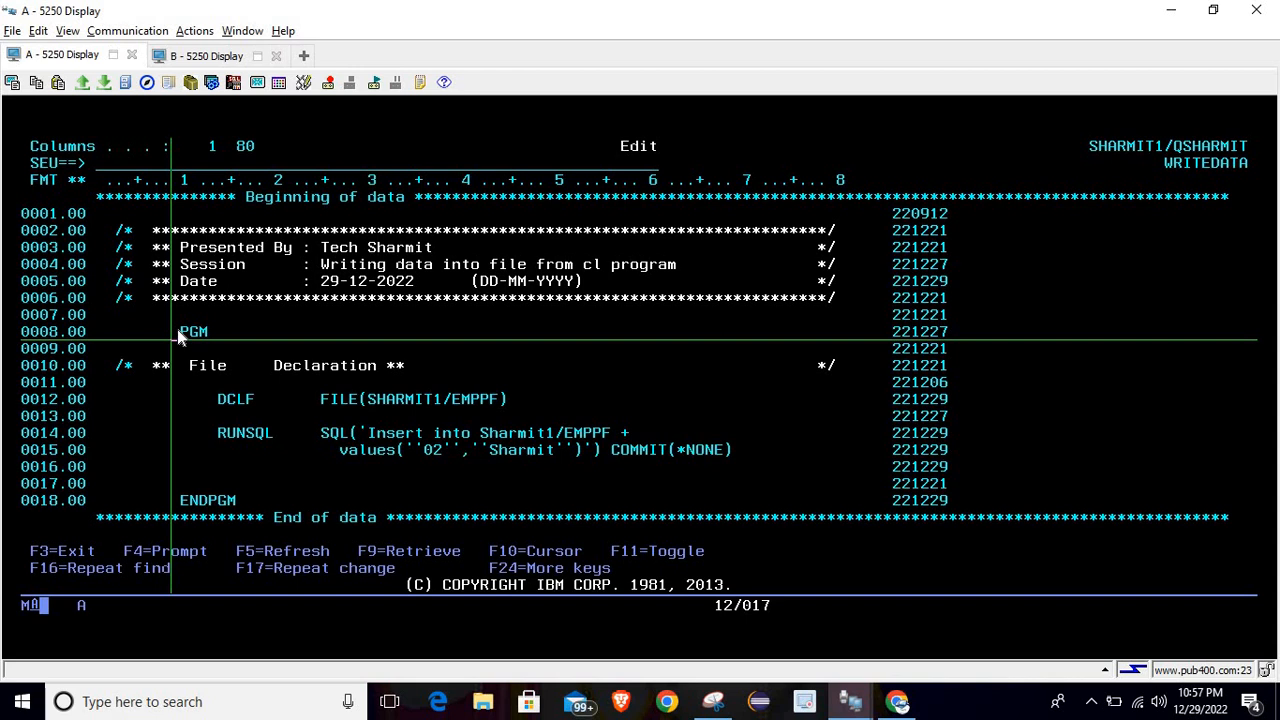
pyautogui.moveTo(196, 340)
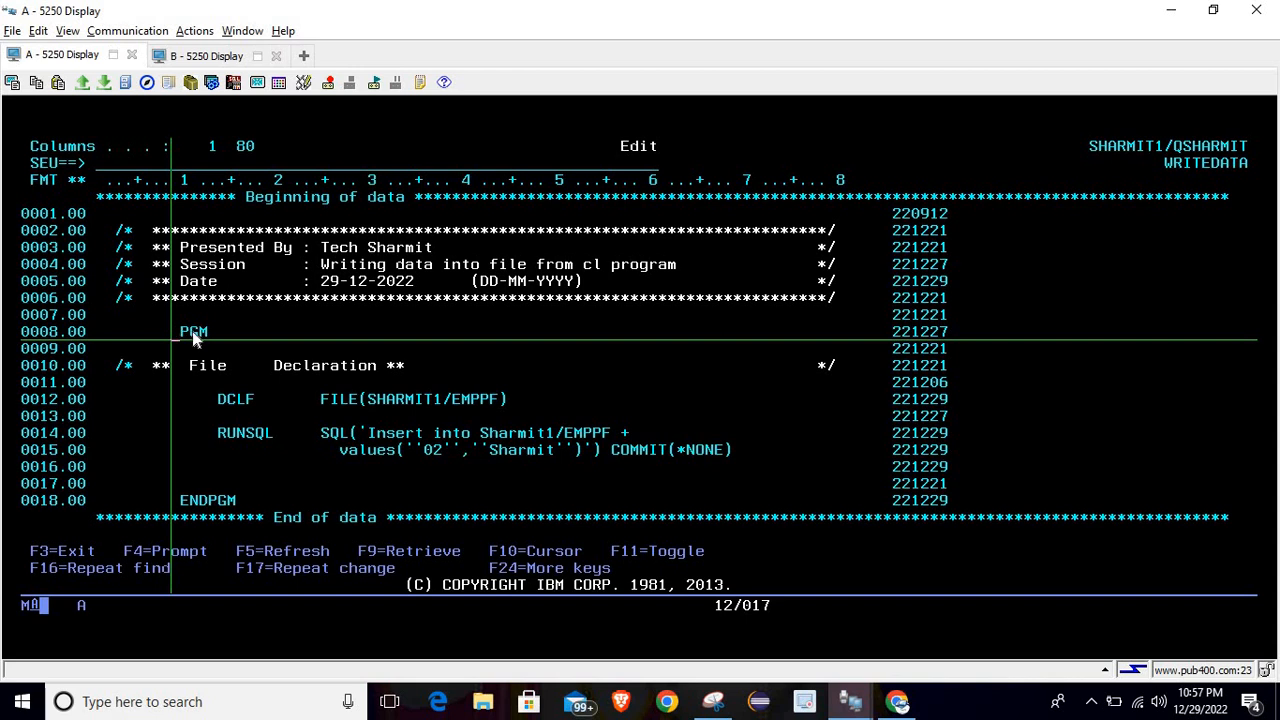
pyautogui.moveTo(180, 515)
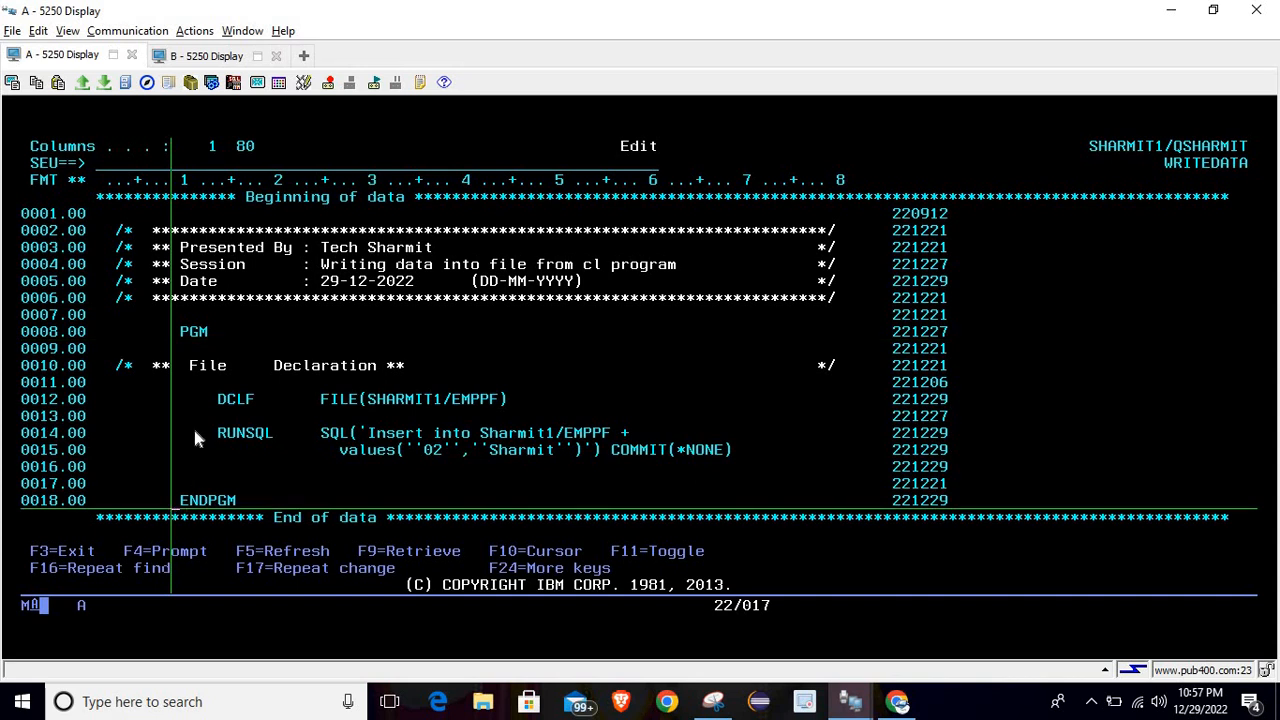
pyautogui.moveTo(208, 505)
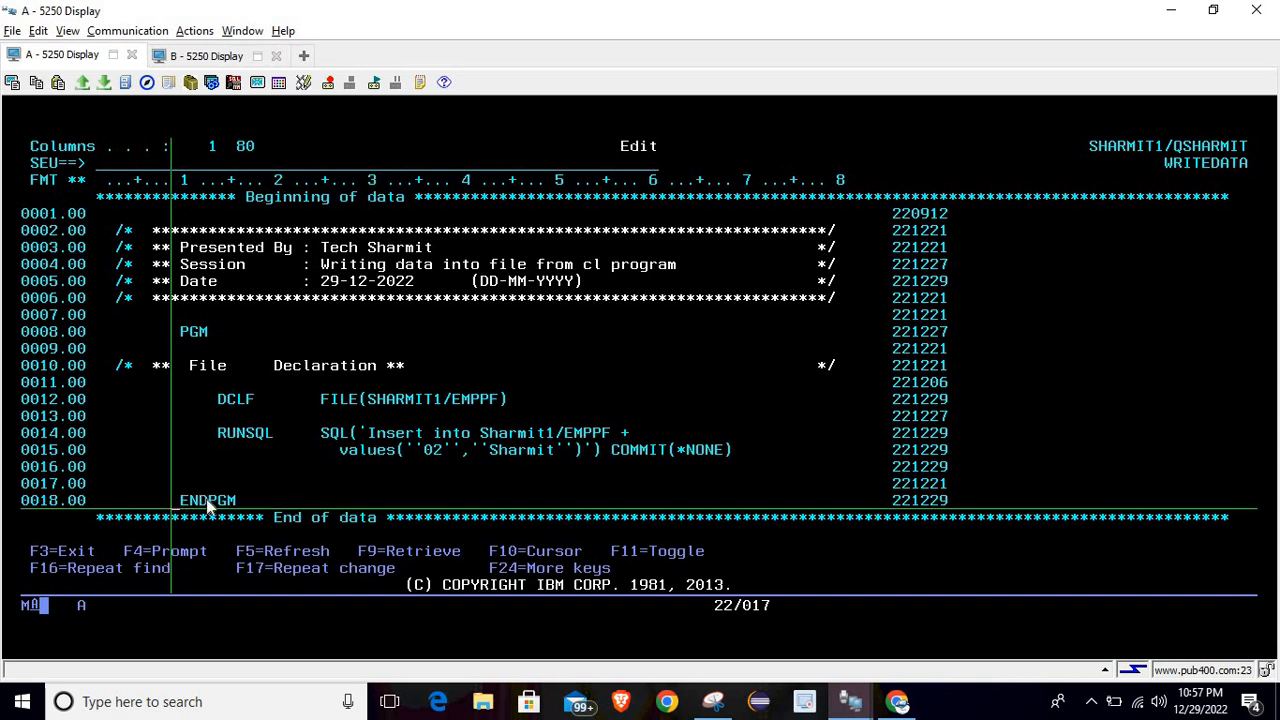
pyautogui.moveTo(218, 397)
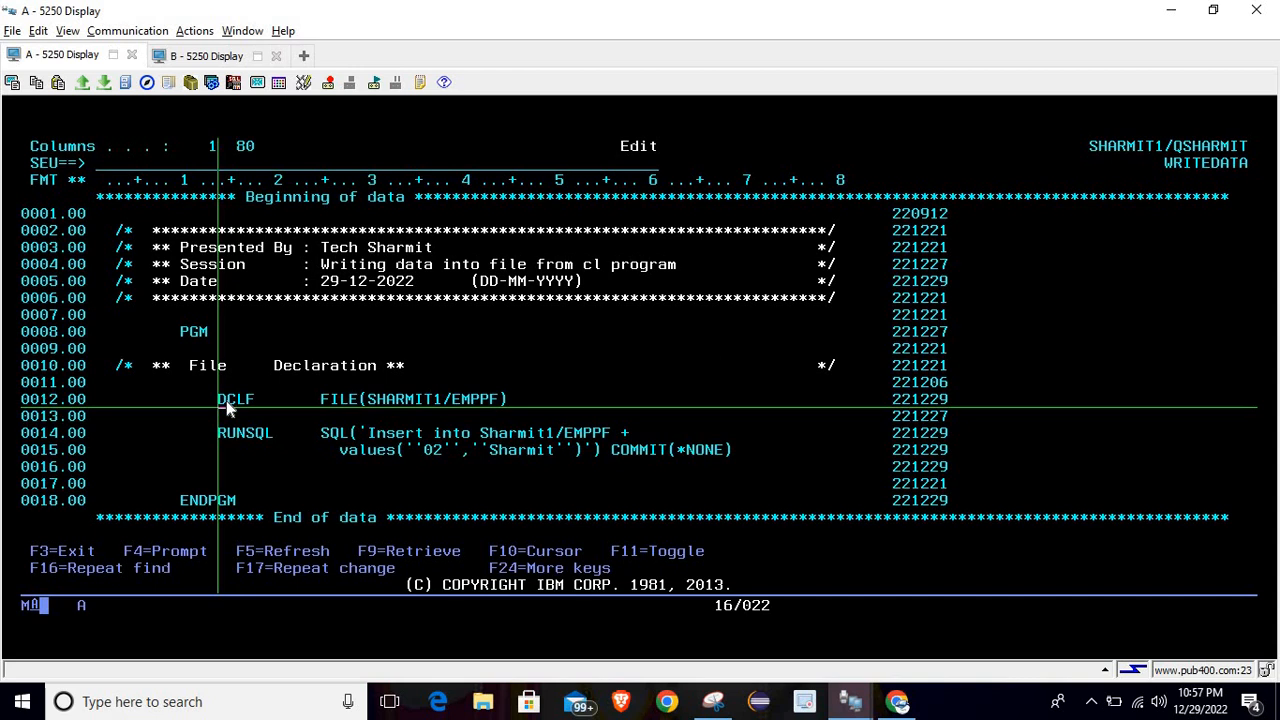
pyautogui.moveTo(242, 410)
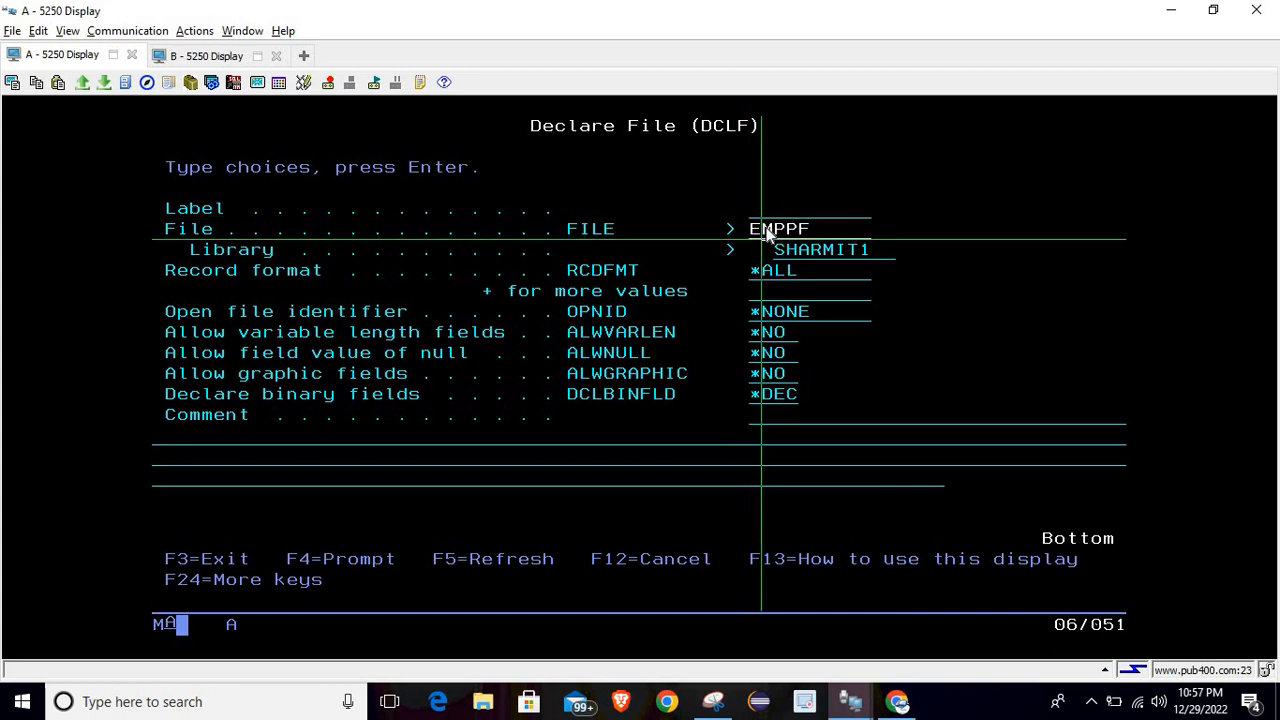
pyautogui.moveTo(808, 270)
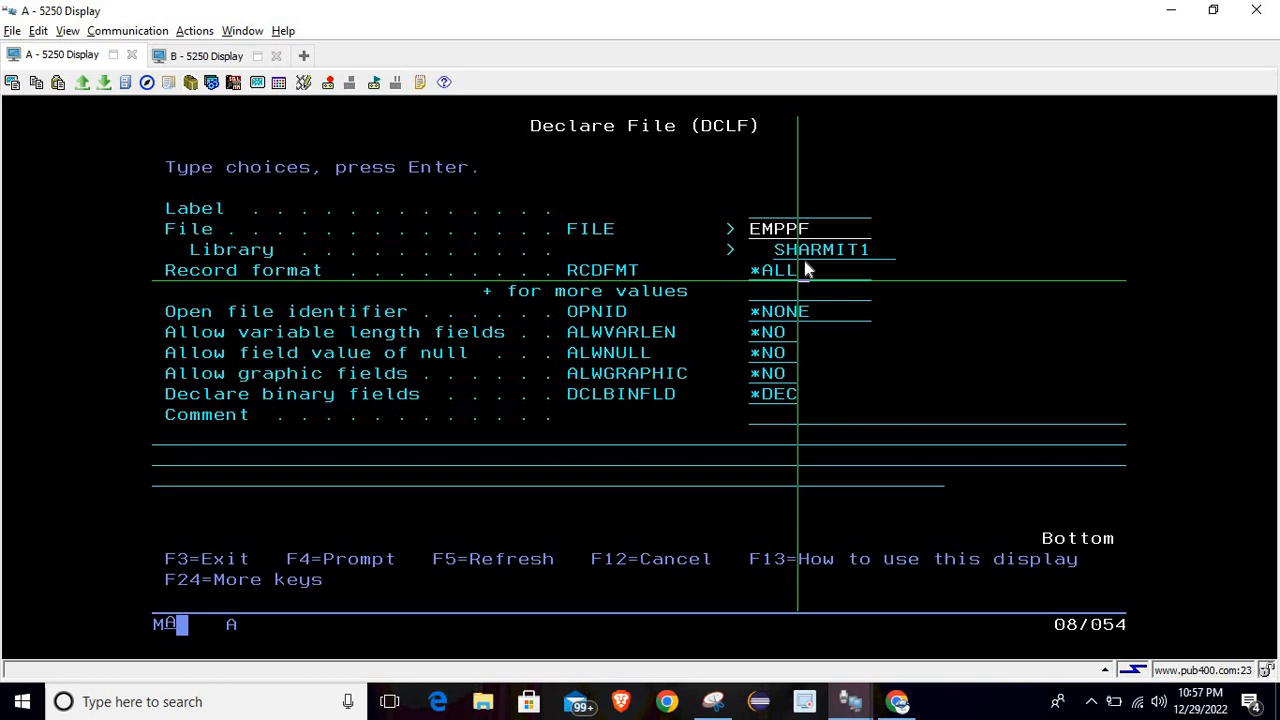
pyautogui.moveTo(762, 280)
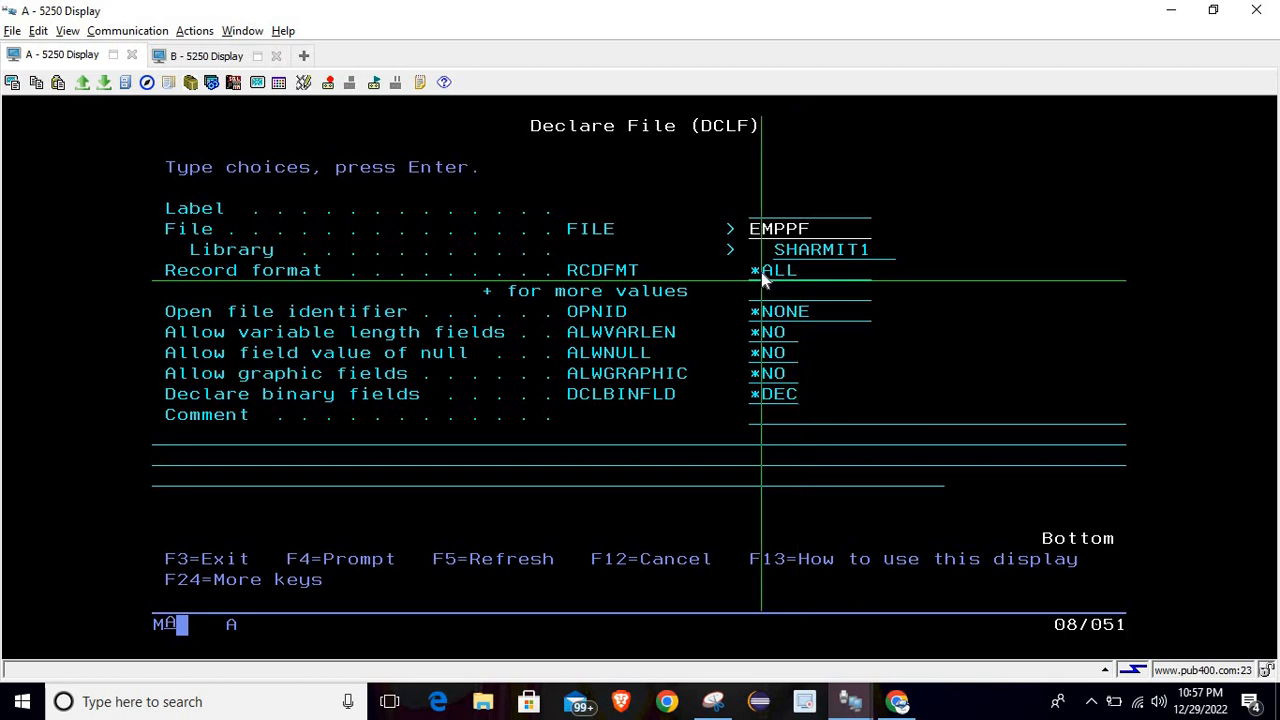
pyautogui.moveTo(790, 280)
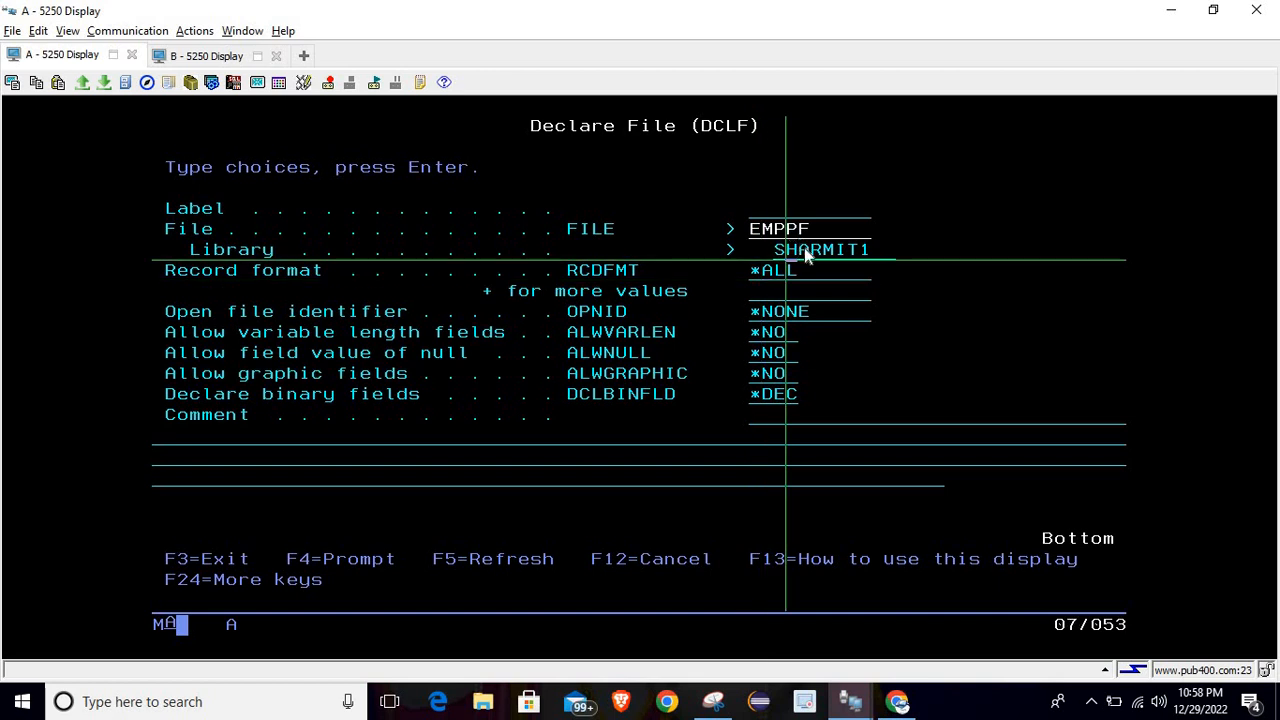
pyautogui.moveTo(815, 252)
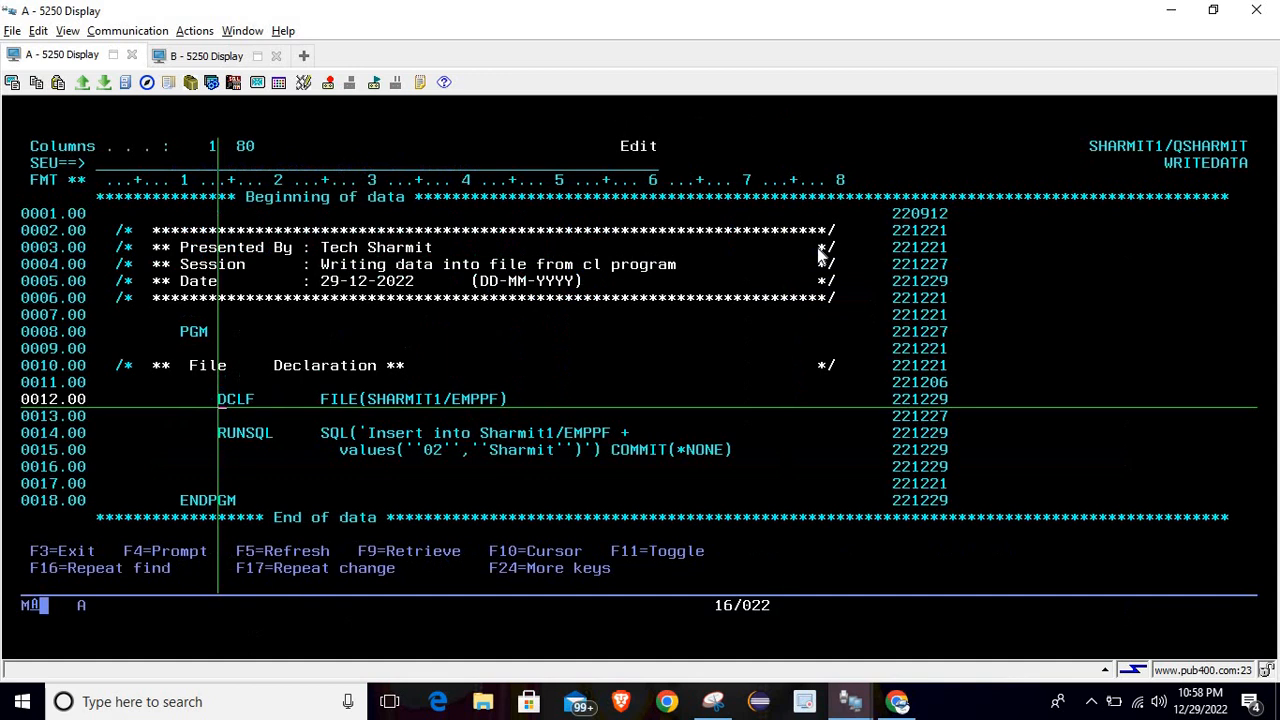
pyautogui.moveTo(605, 285)
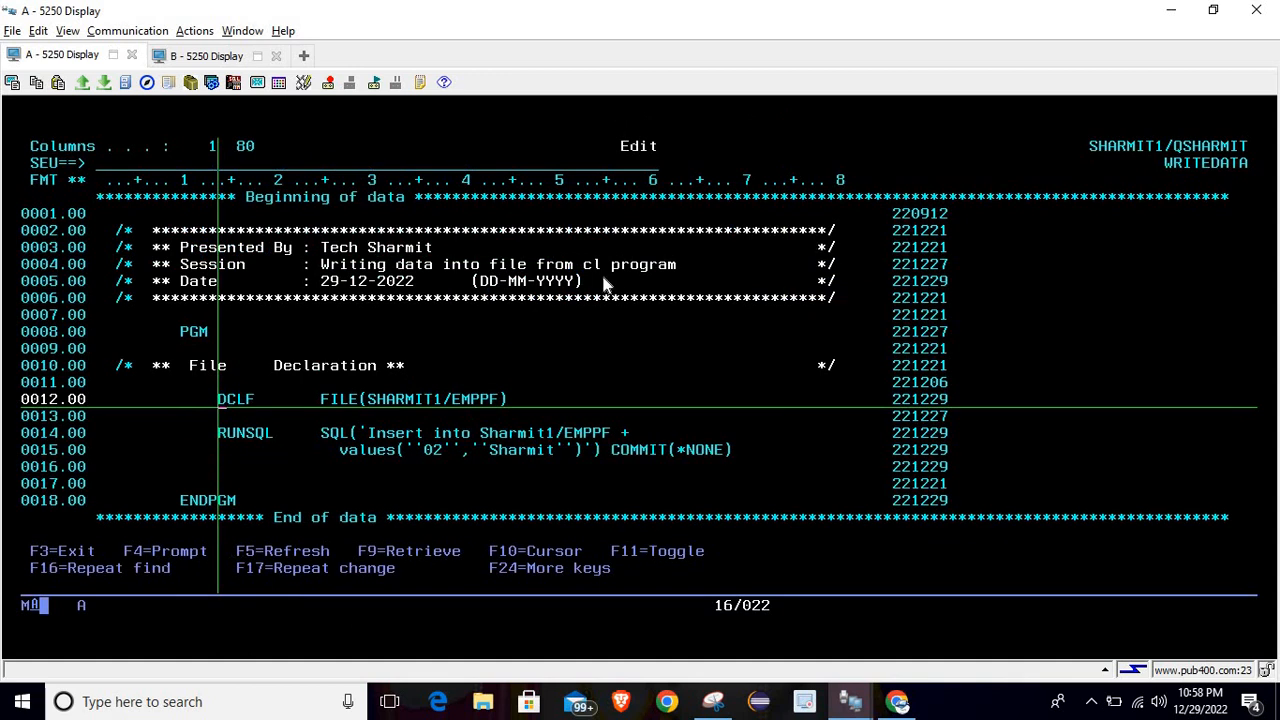
pyautogui.moveTo(237, 431)
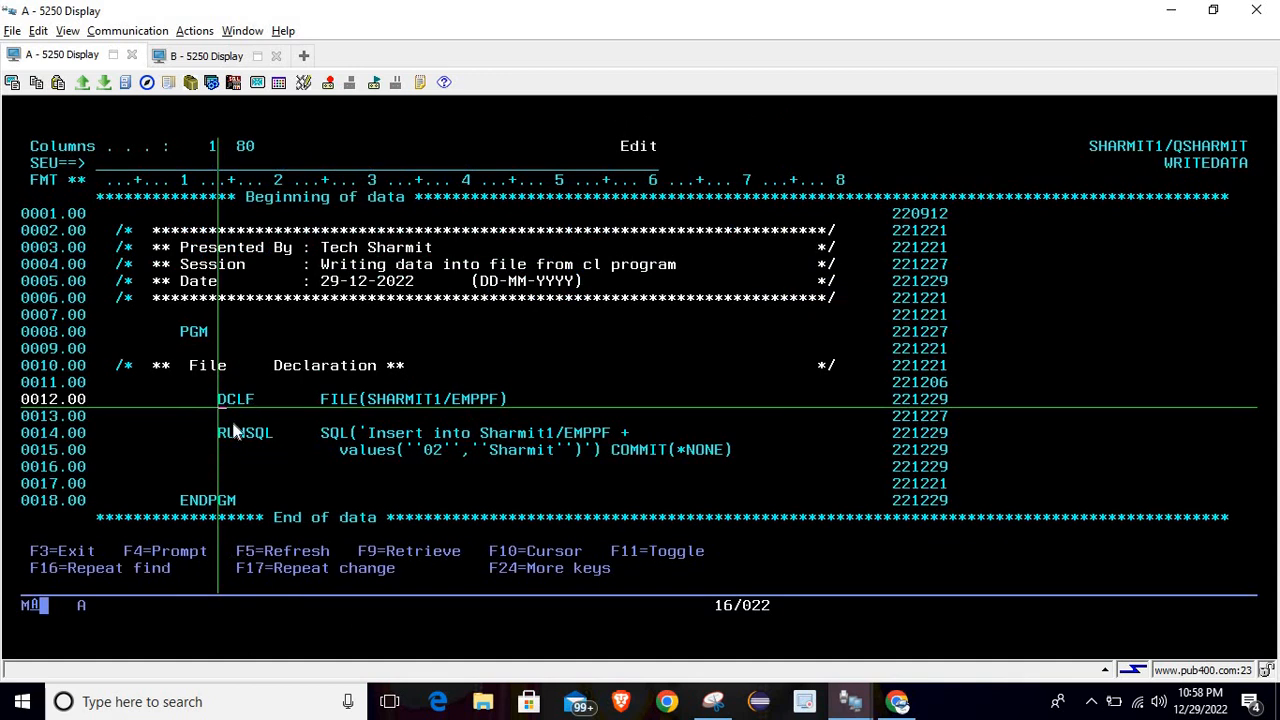
pyautogui.moveTo(232, 443)
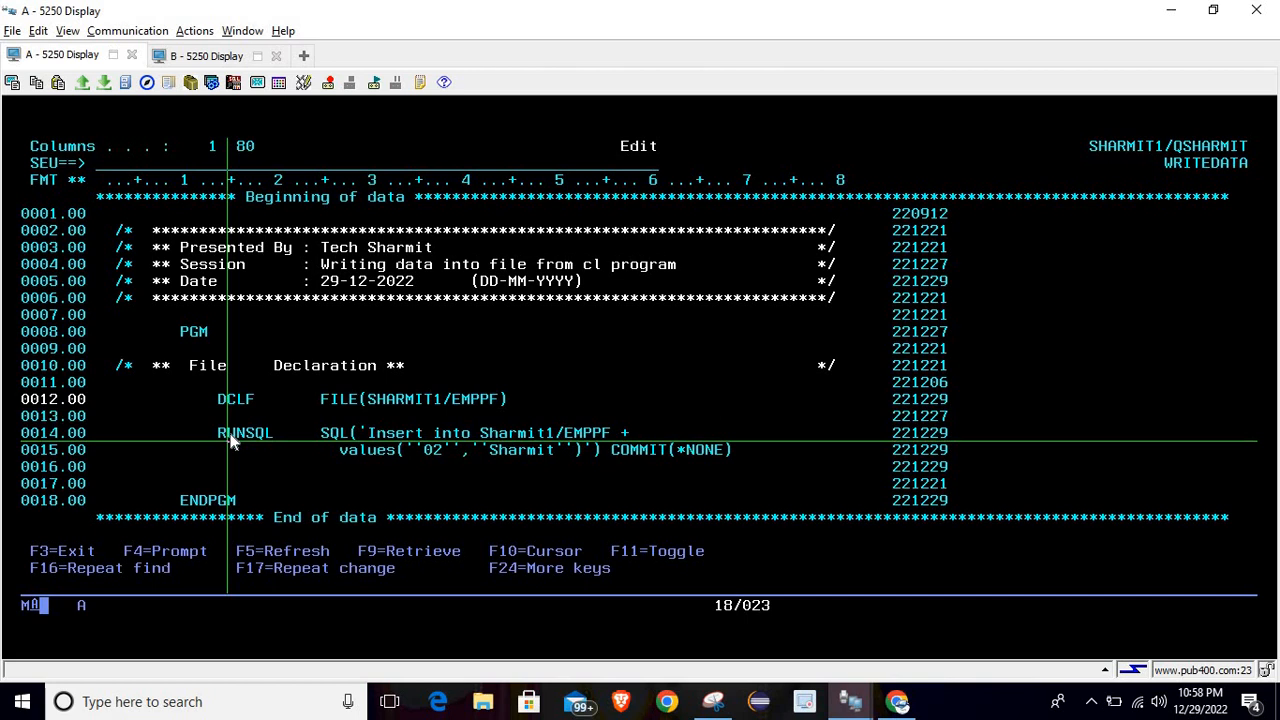
pyautogui.moveTo(240, 445)
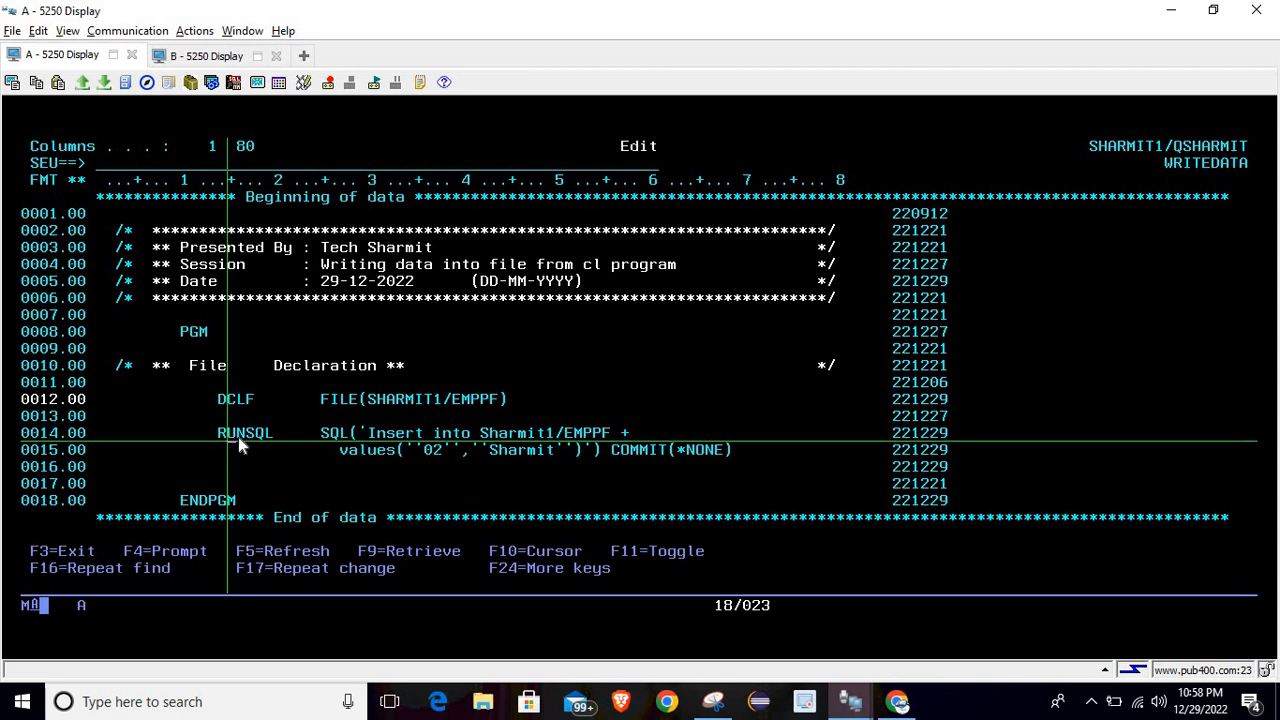
pyautogui.moveTo(242, 446)
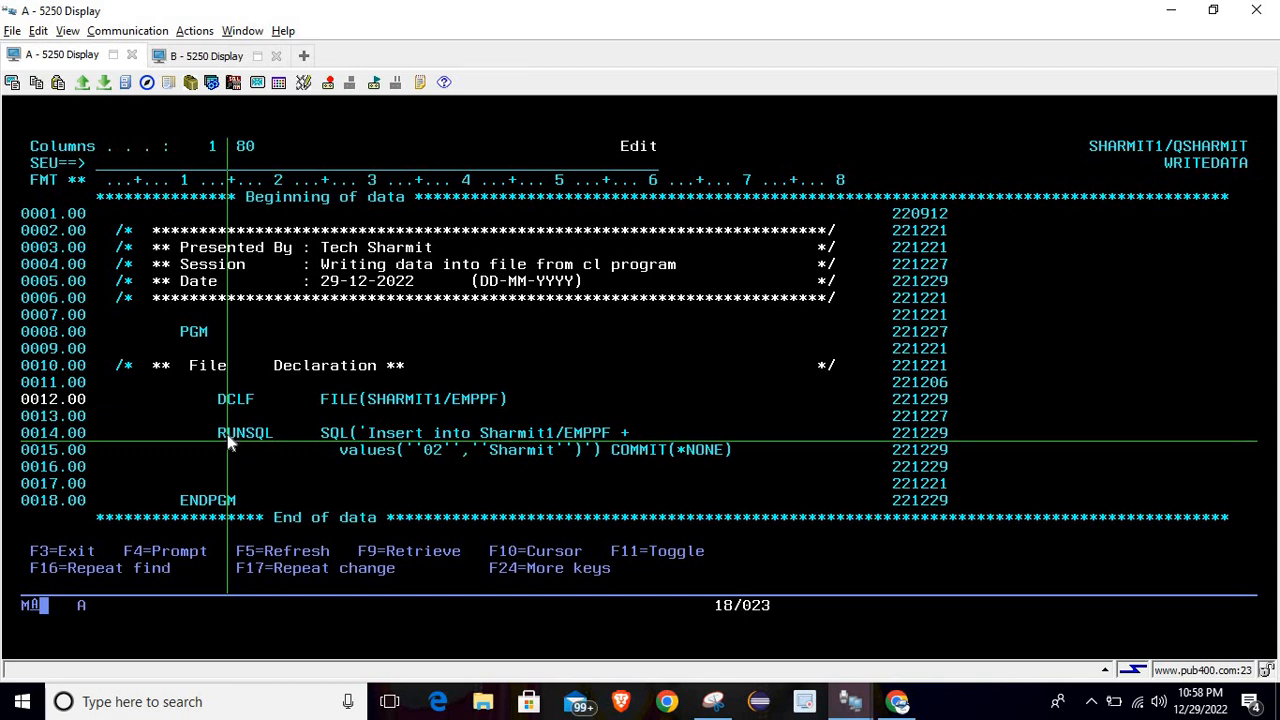
pyautogui.moveTo(240, 445)
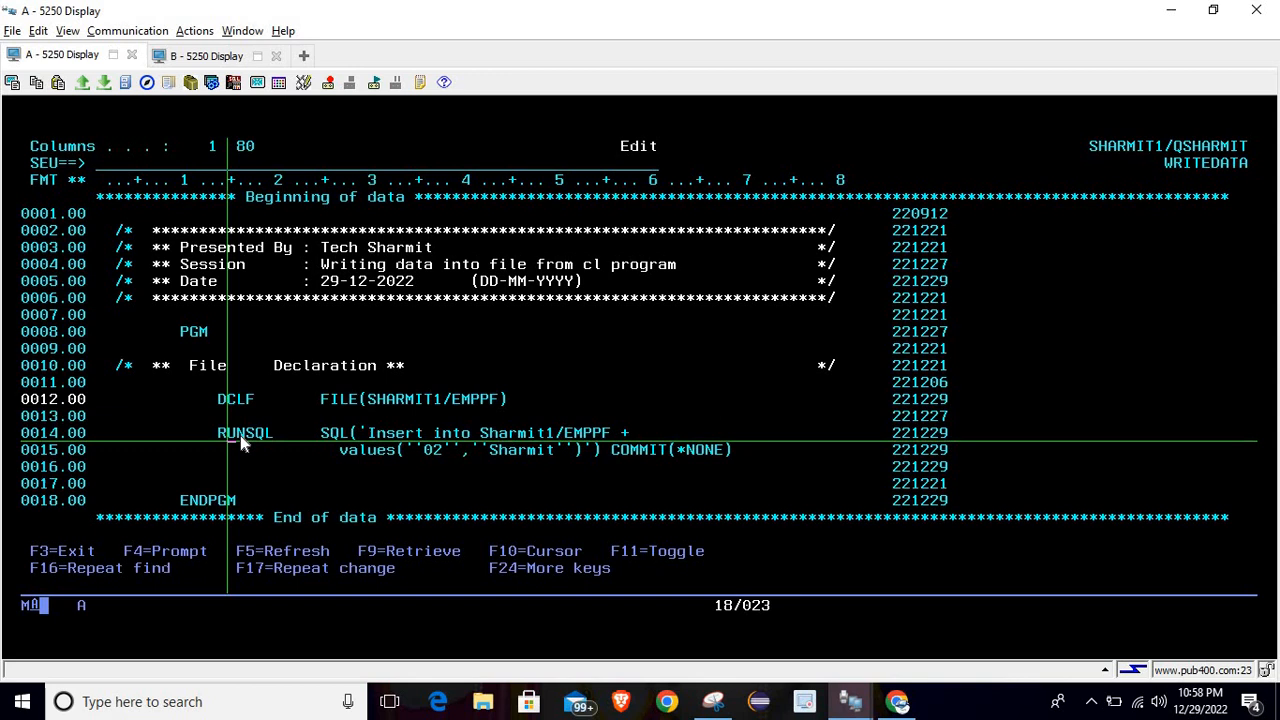
# Step: Prompt the RUNSQL statement with F4 to show its INSERT and COMMIT(*NONE) parameters
pyautogui.press('f4')
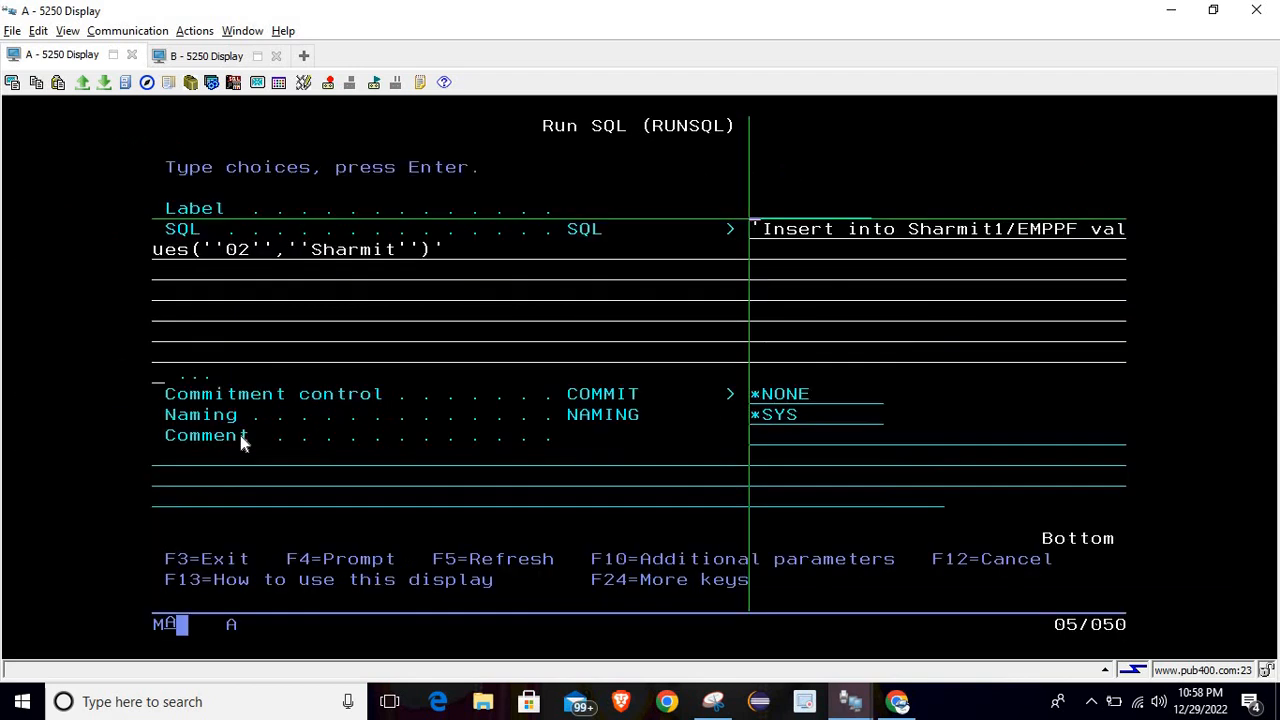
pyautogui.moveTo(758, 240)
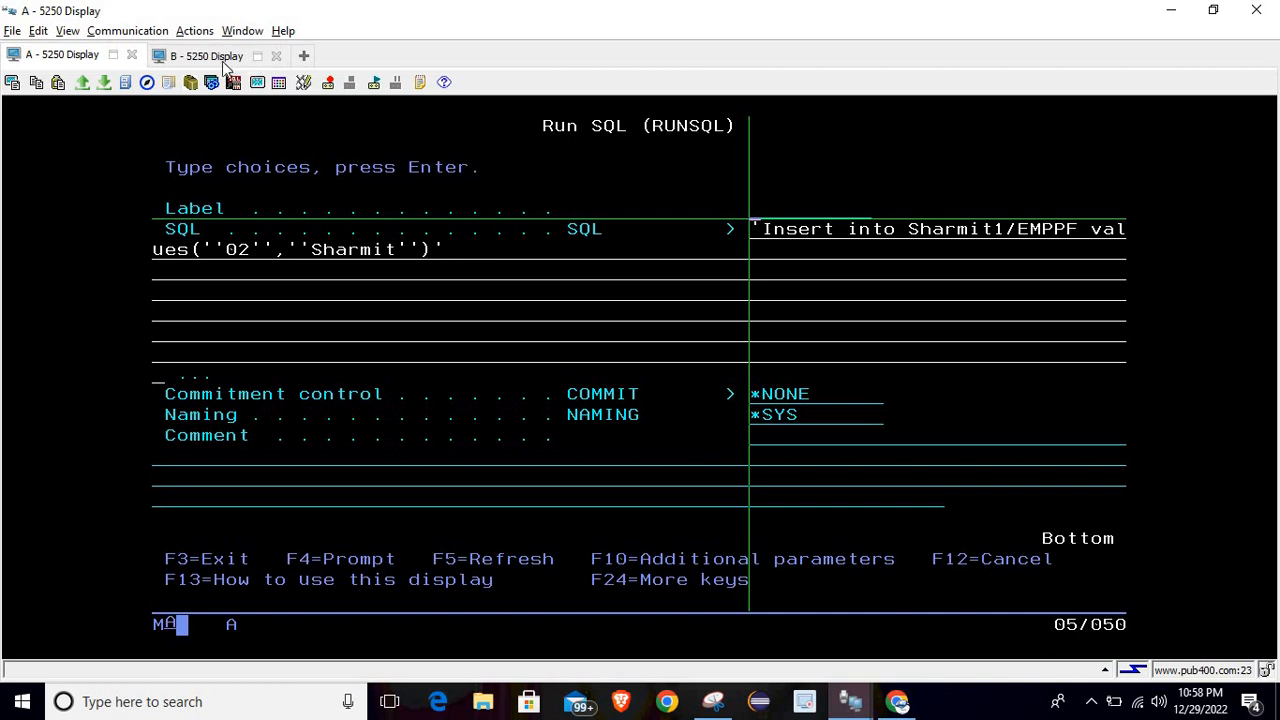
pyautogui.moveTo(168, 68)
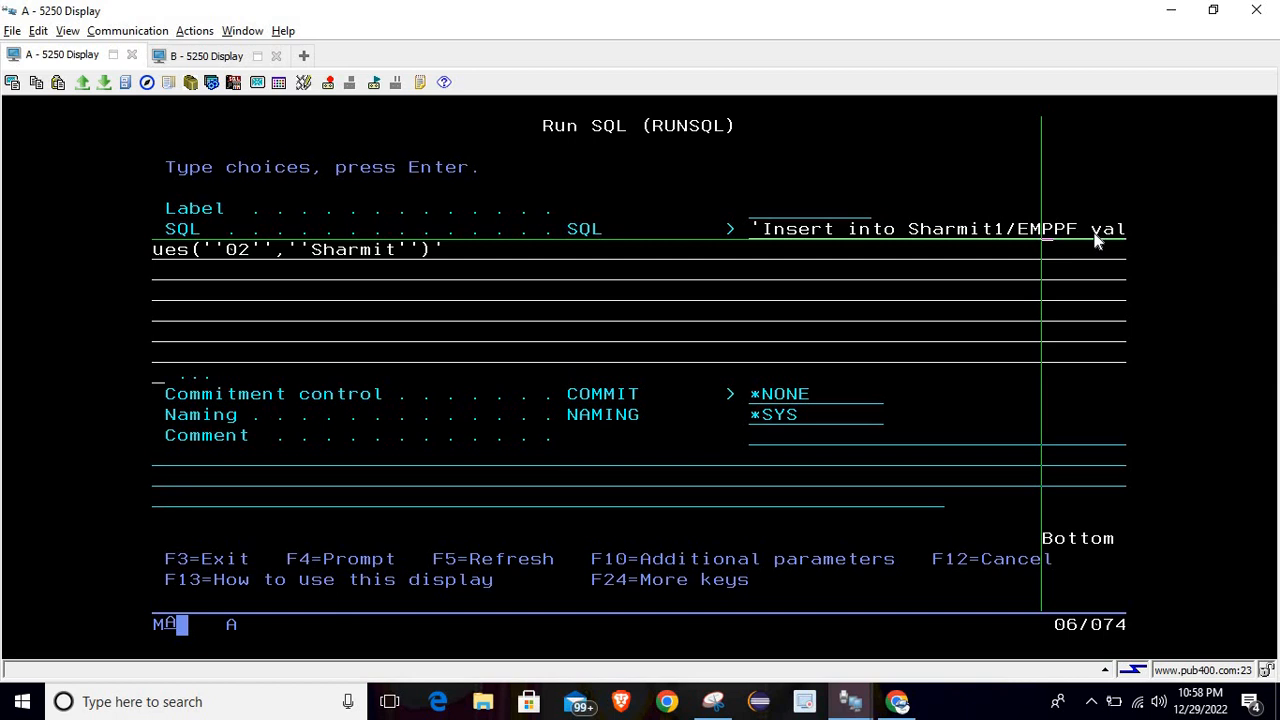
pyautogui.moveTo(1105, 247)
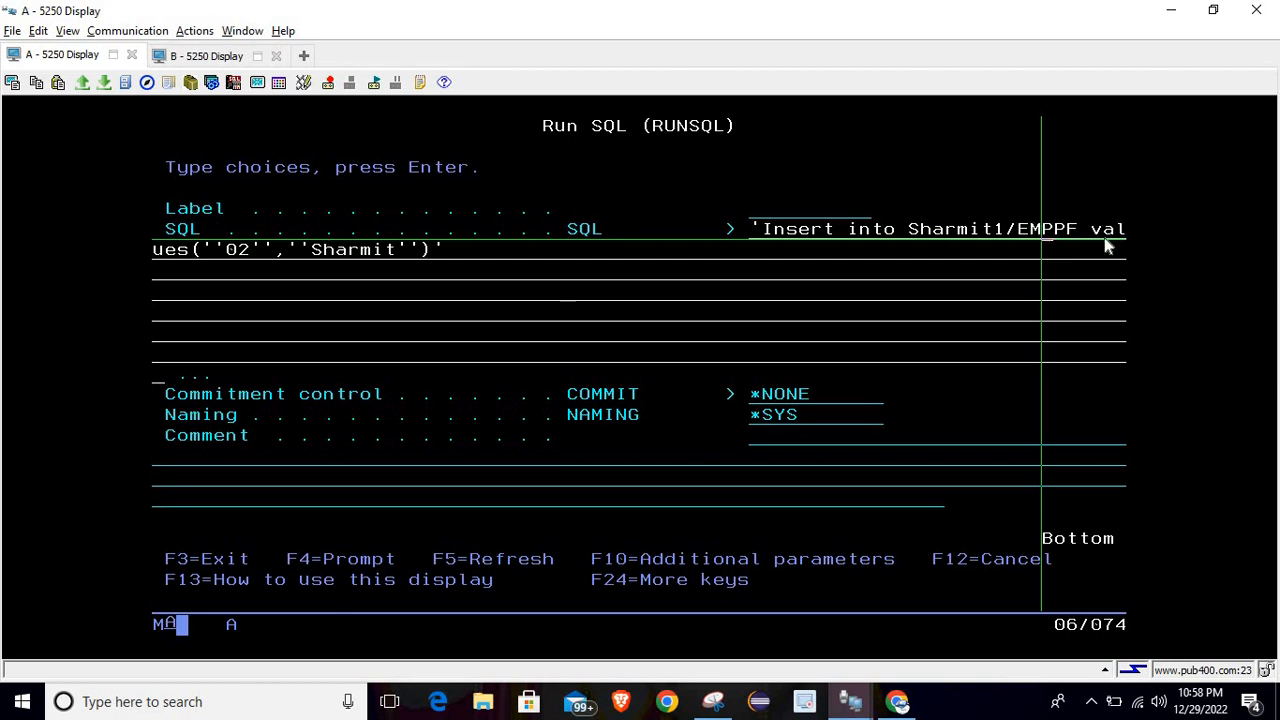
pyautogui.moveTo(205, 258)
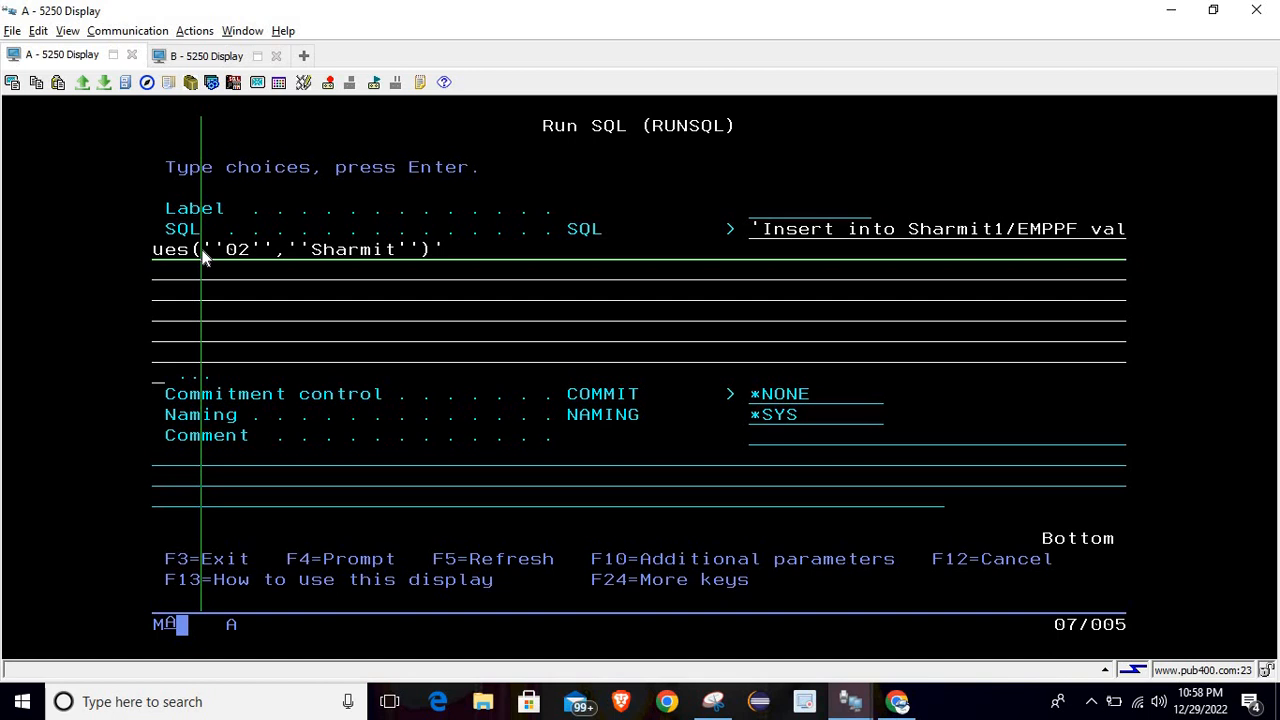
pyautogui.moveTo(250, 258)
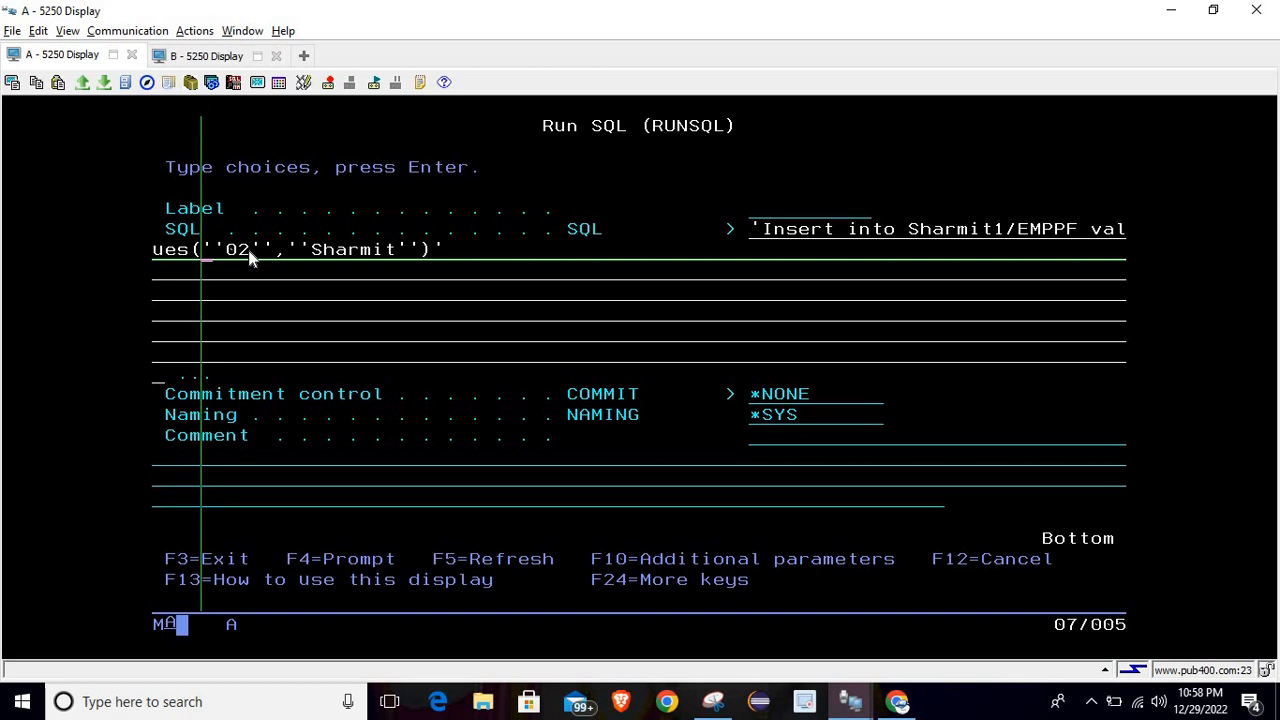
pyautogui.moveTo(253, 258)
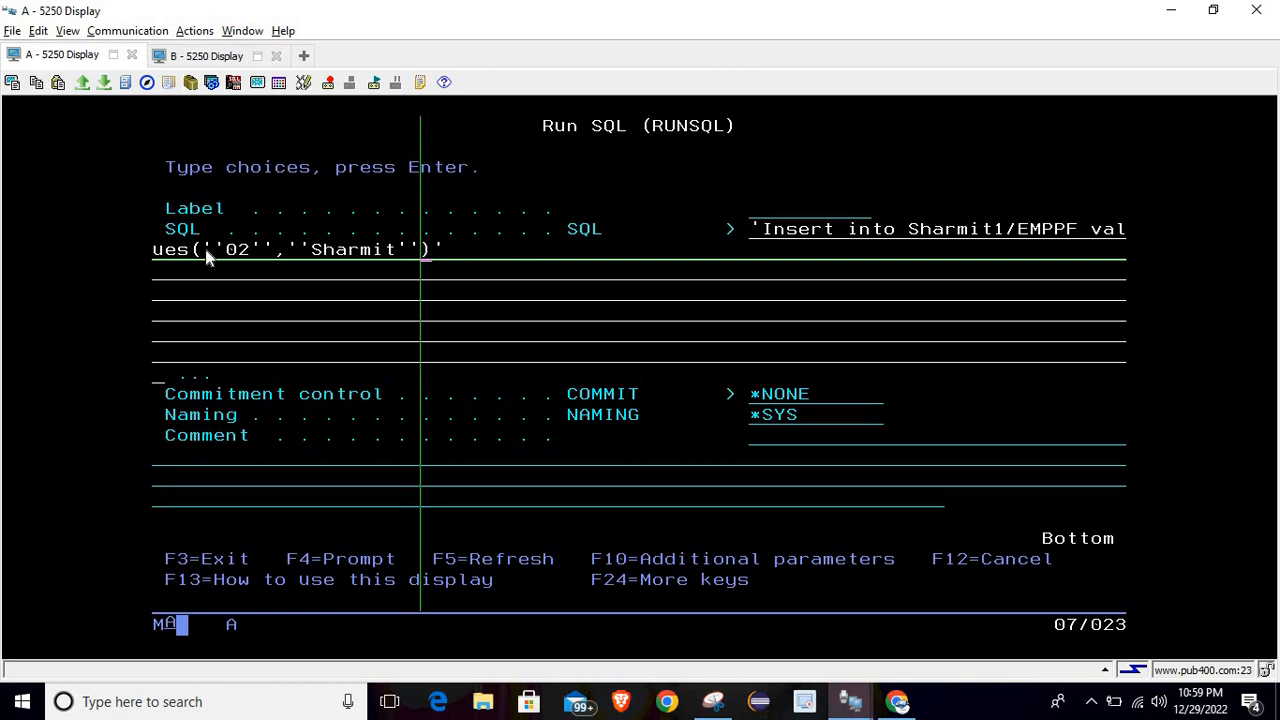
pyautogui.moveTo(703, 248)
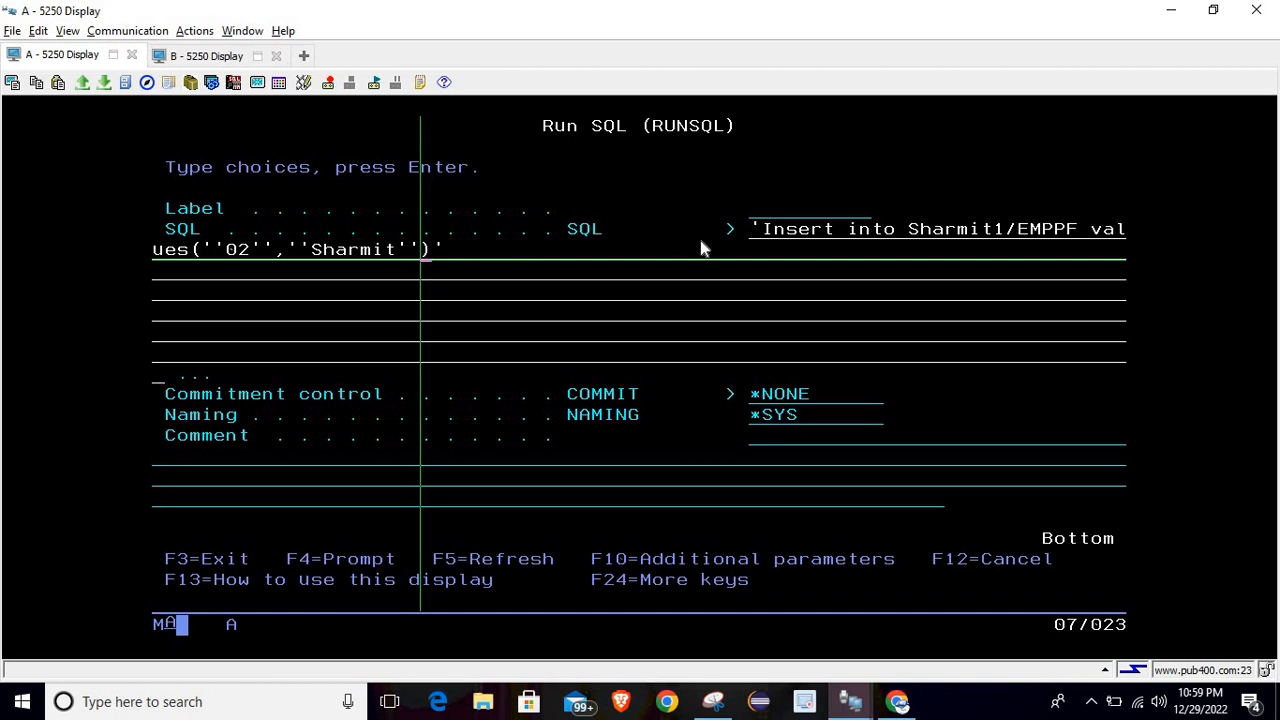
pyautogui.moveTo(443, 258)
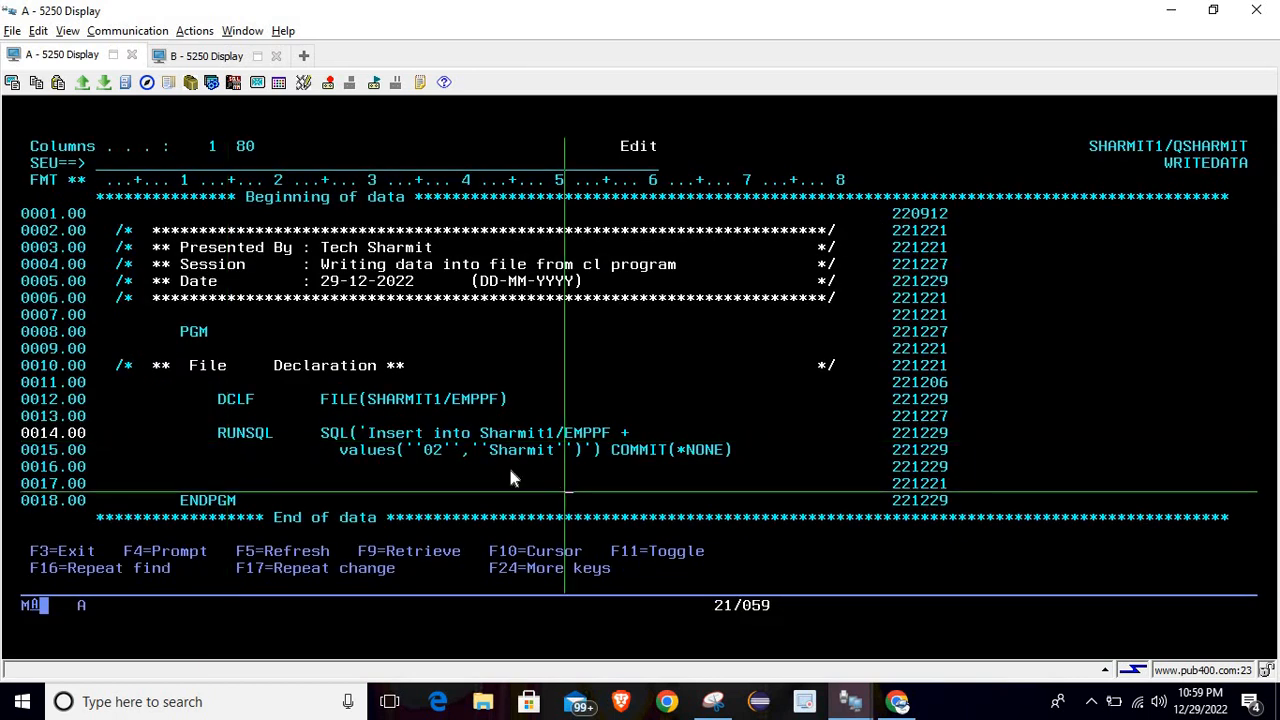
# Step: Toggle to session B and back to A, then prompt the RUNSQL line with F4
pyautogui.click(207, 55)
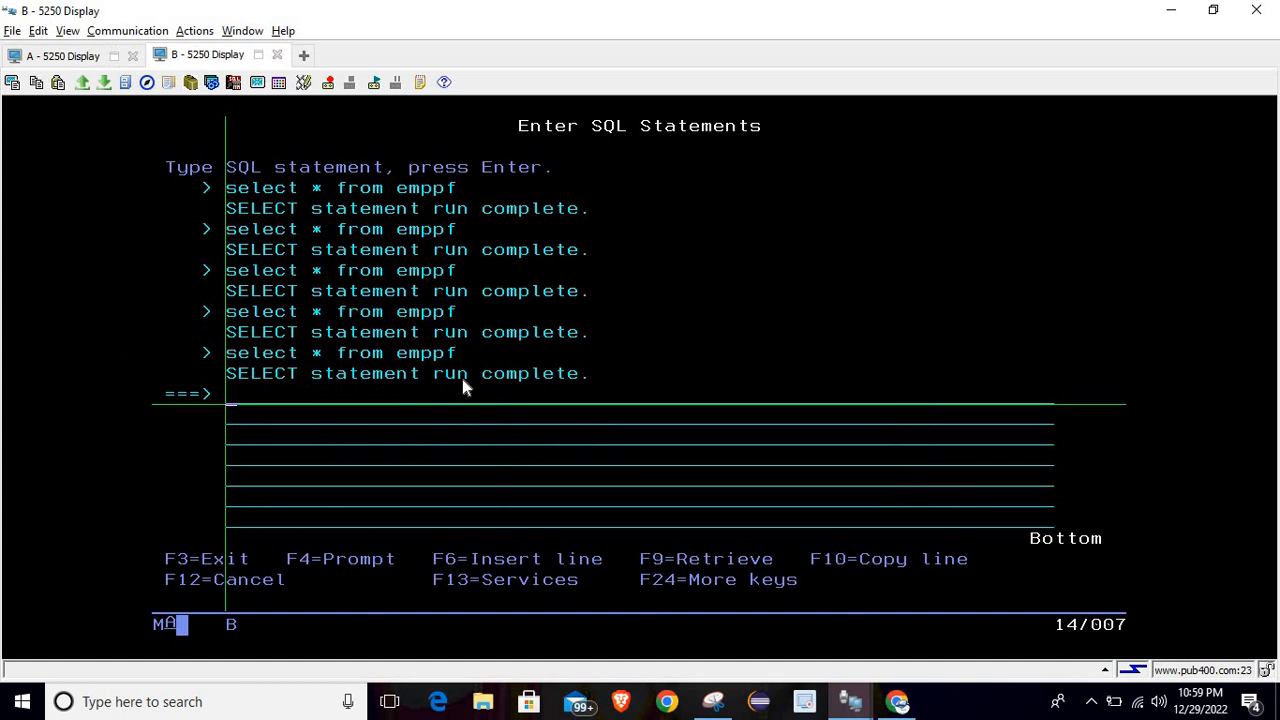
pyautogui.click(55, 55)
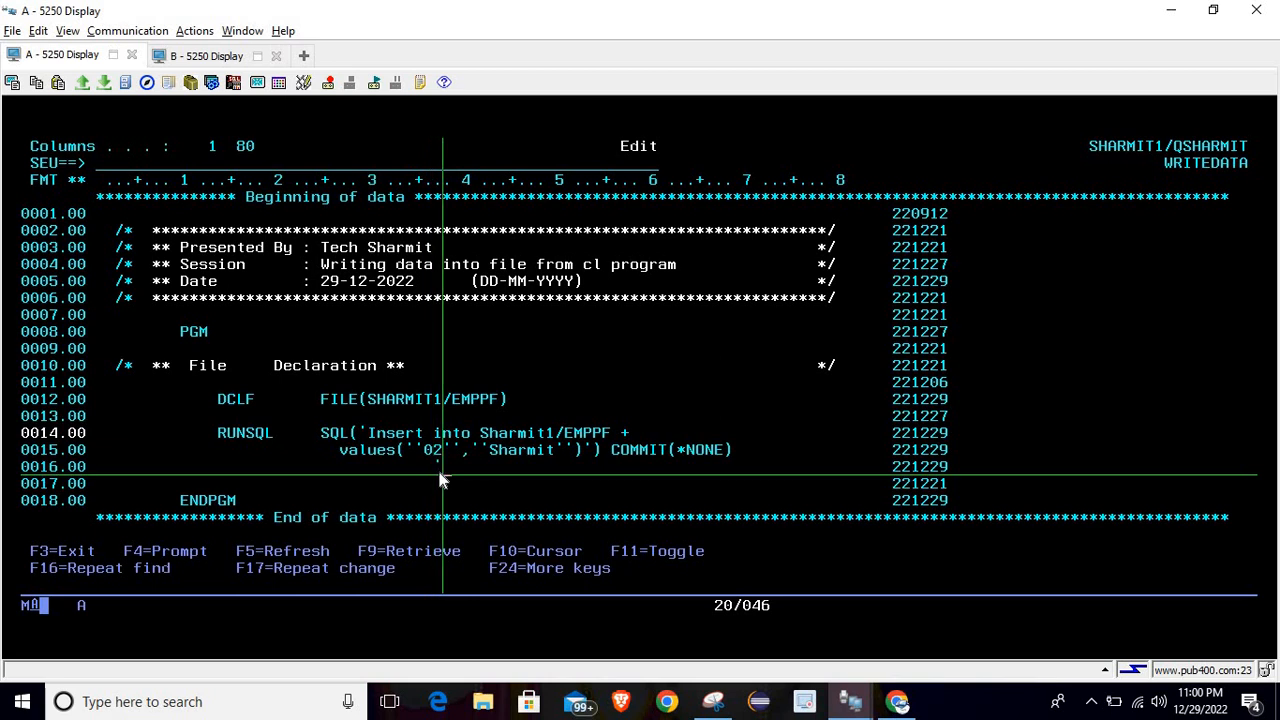
pyautogui.write("'Va")
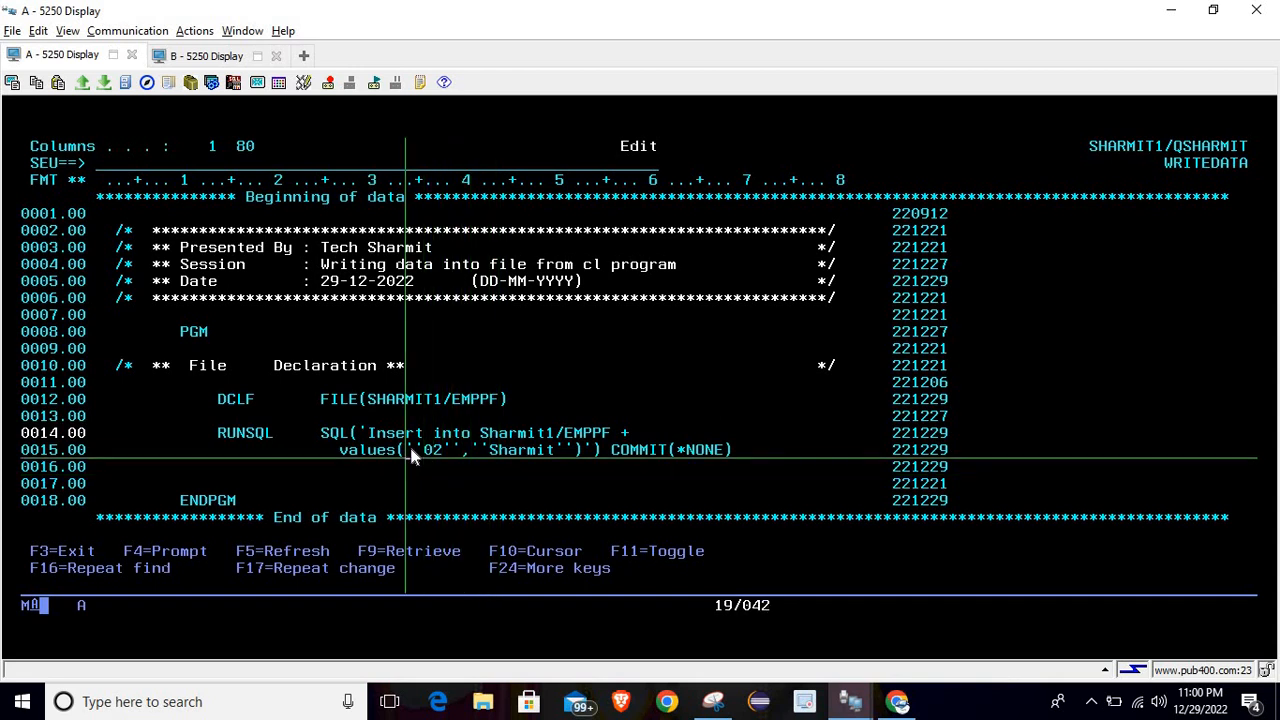
pyautogui.moveTo(550, 440)
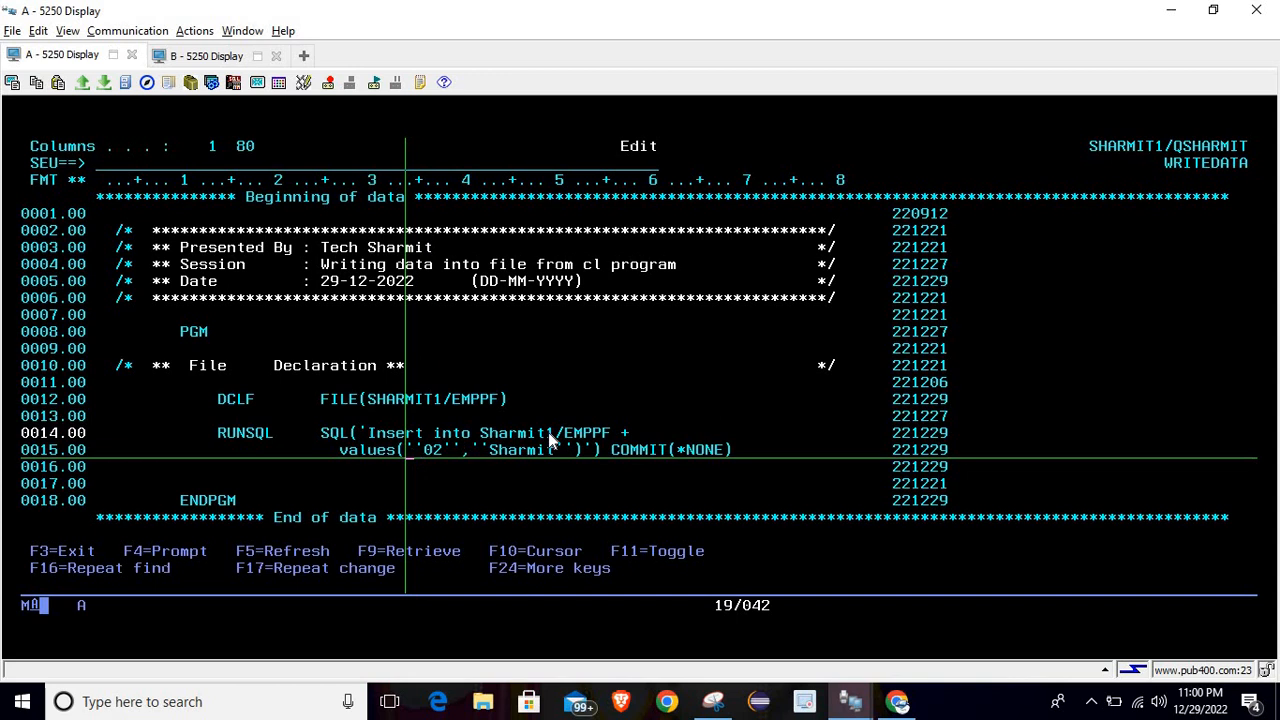
pyautogui.press('f4')
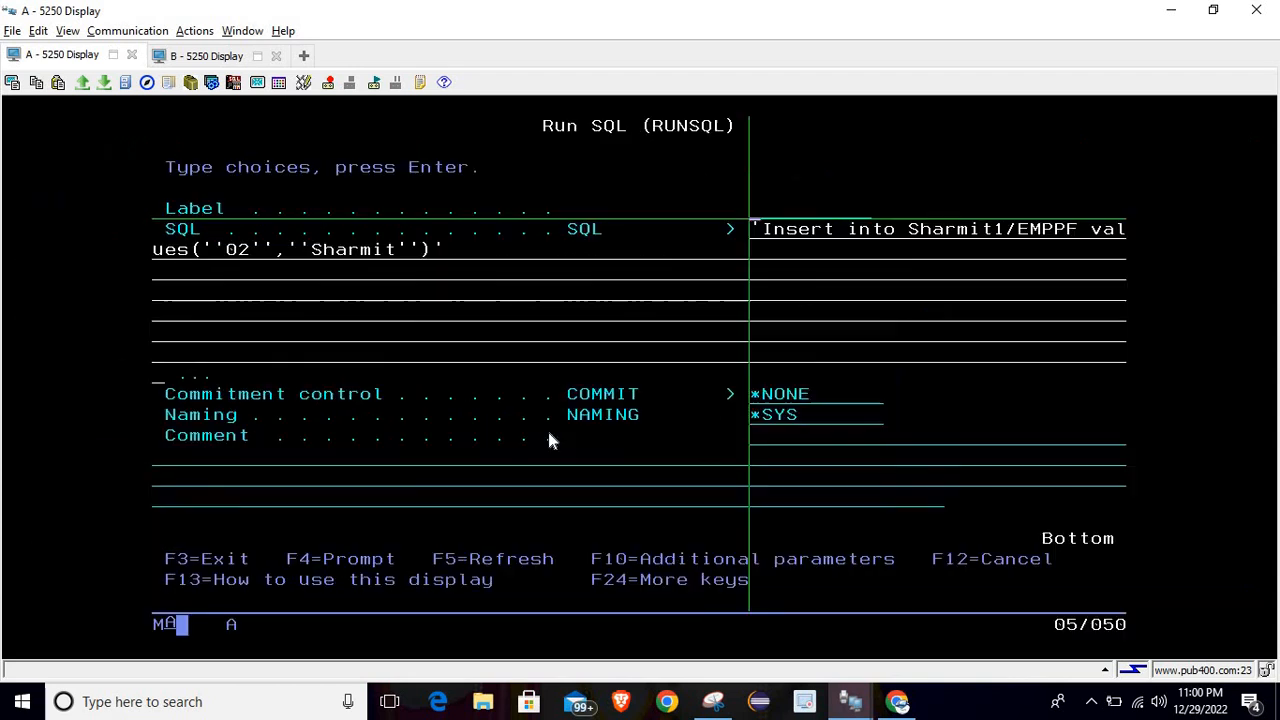
pyautogui.moveTo(668, 410)
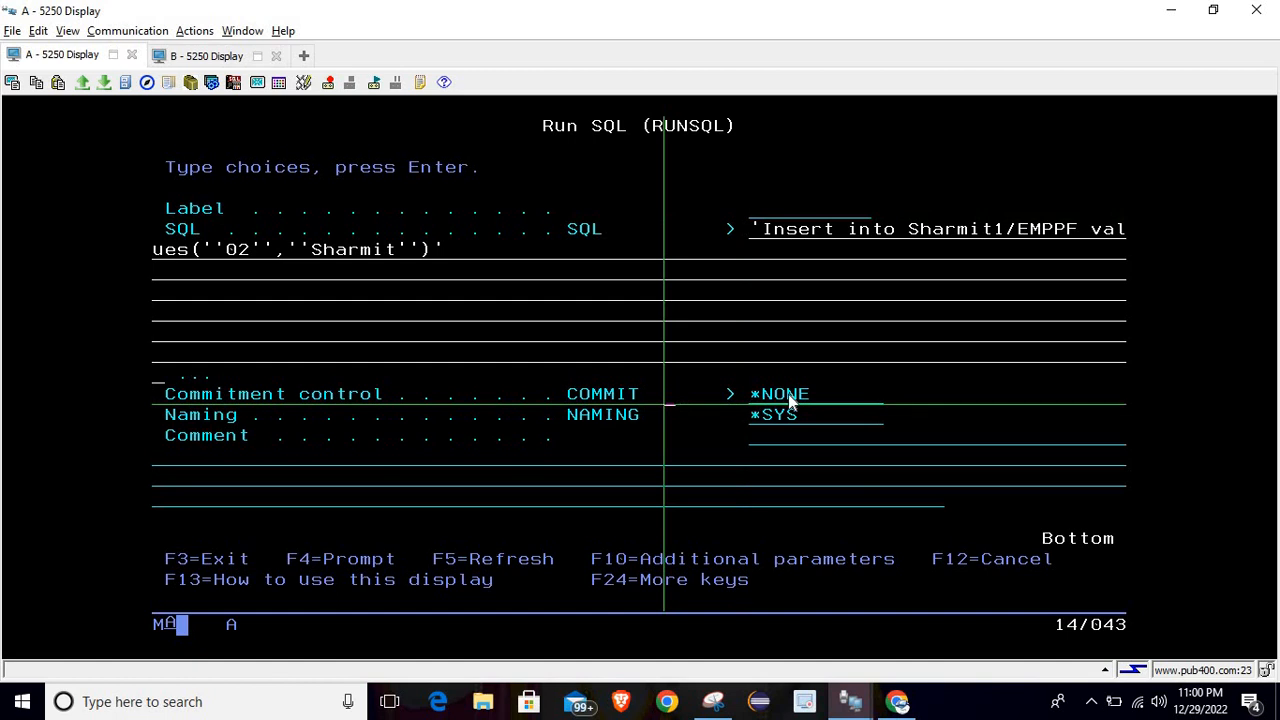
pyautogui.moveTo(786, 393)
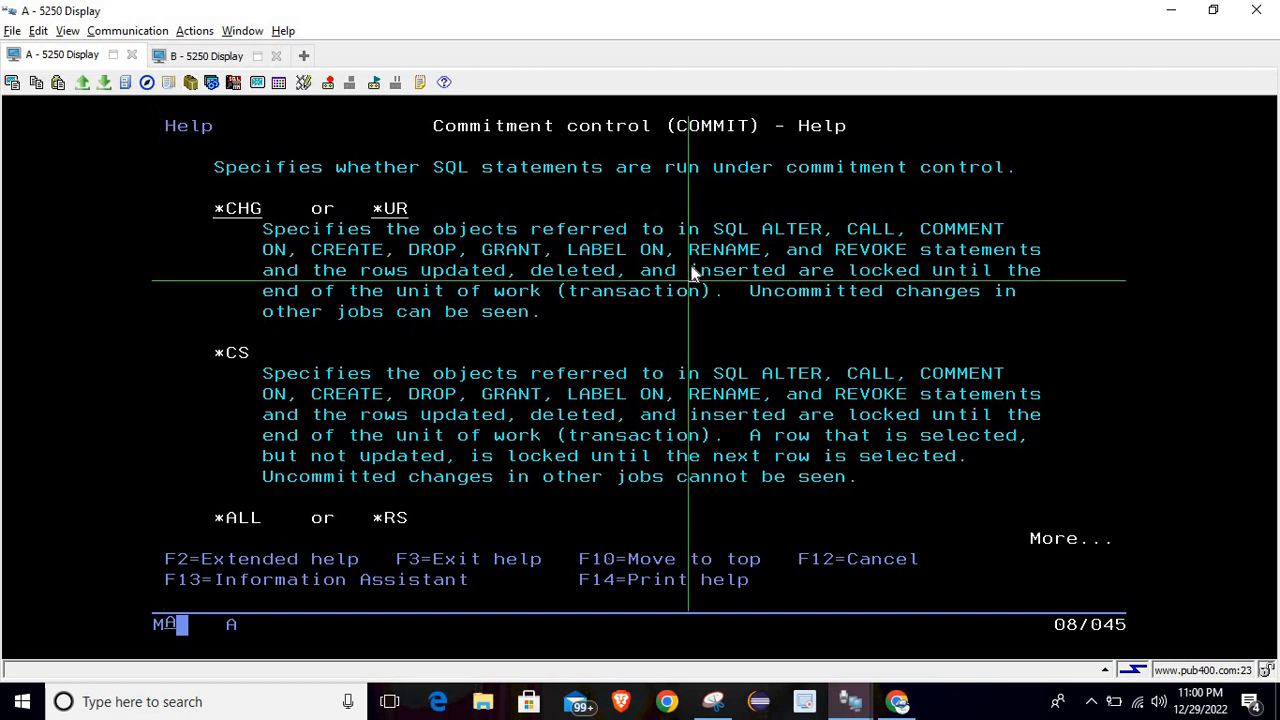
# Step: Scroll through the commitment control help for the COMMIT parameter
pyautogui.scroll(-3)
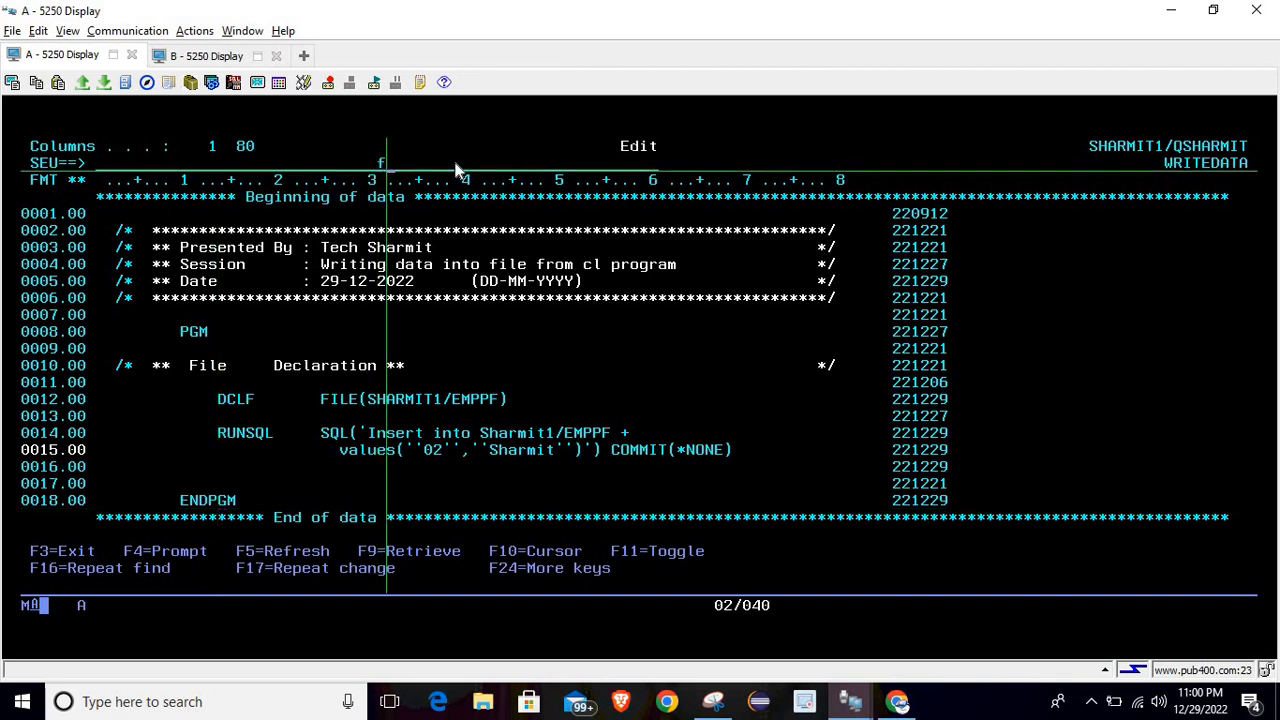
# Step: Exit SEU, rerun 'select * from emppf' in session B, then return to session A
pyautogui.press('F3')
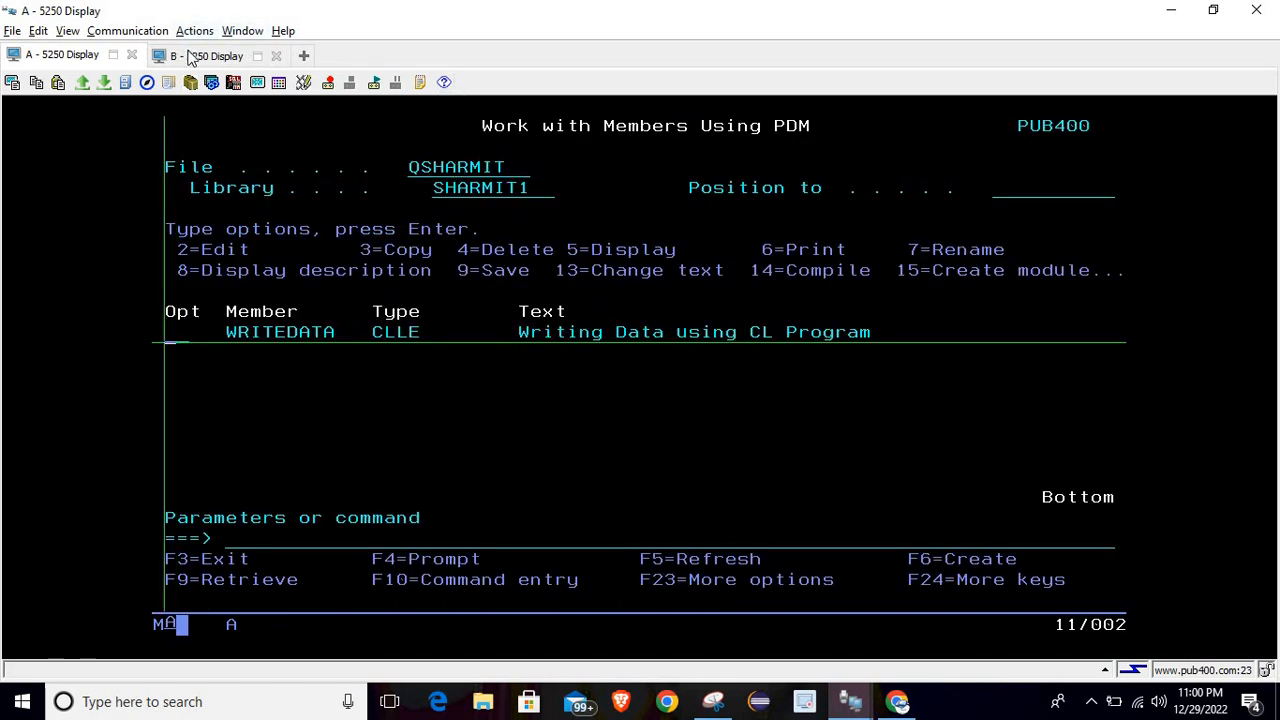
pyautogui.click(207, 55)
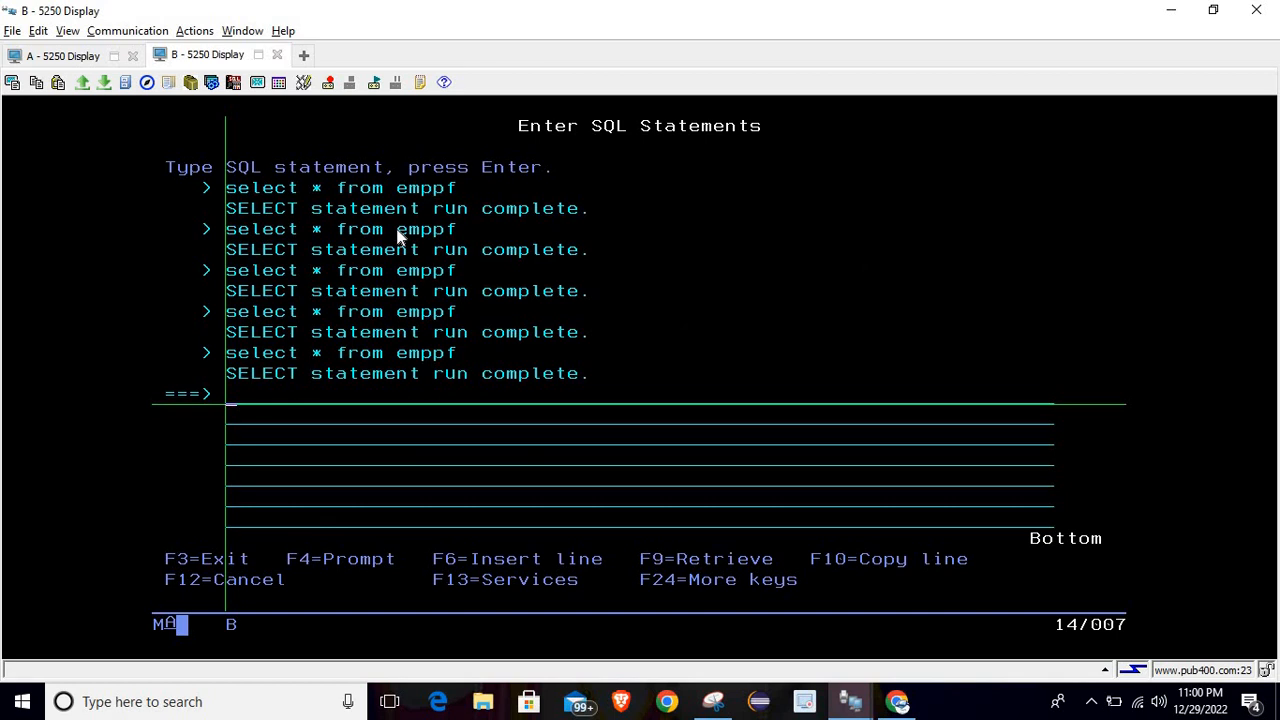
pyautogui.press('F9')
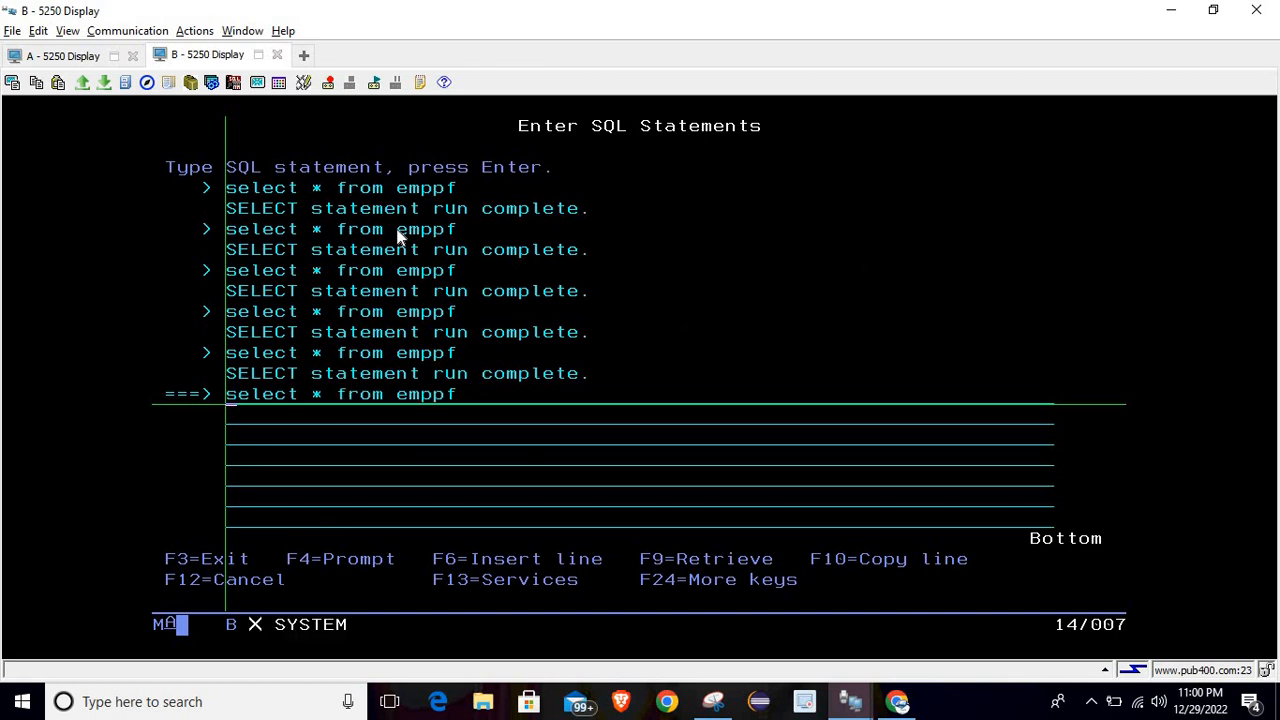
pyautogui.press('Return')
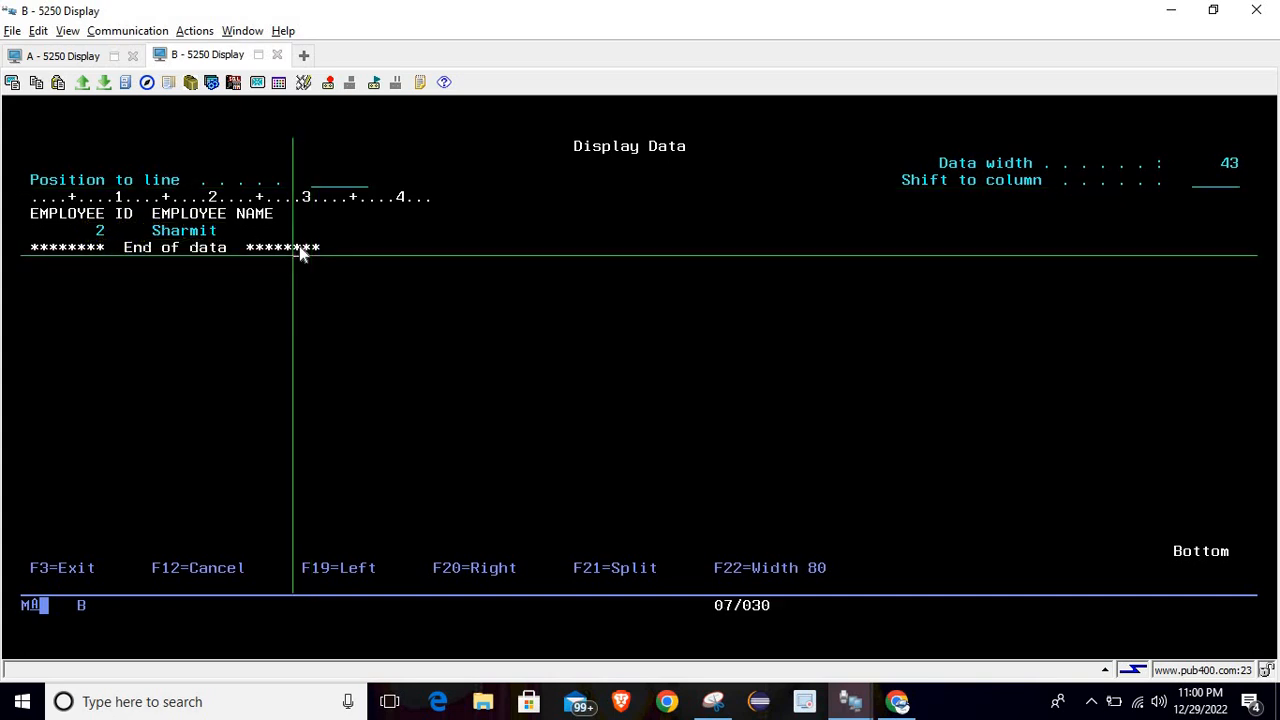
pyautogui.click(60, 55)
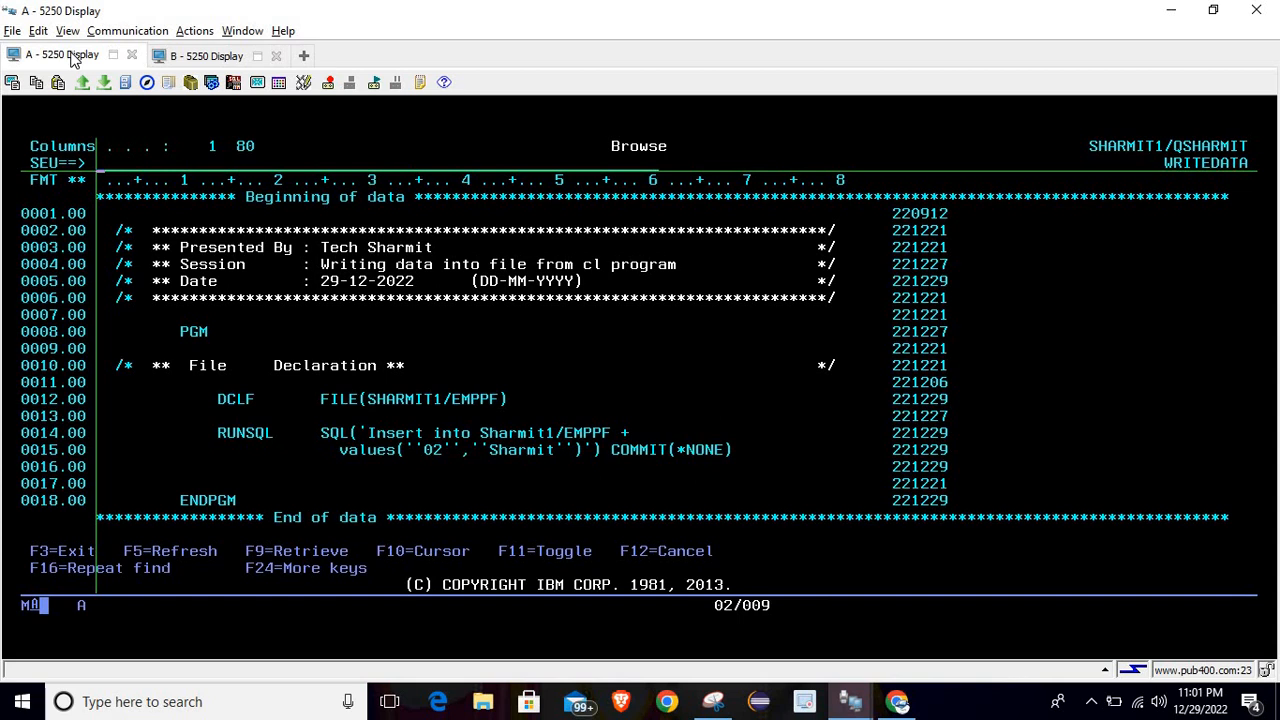
pyautogui.moveTo(10, 65)
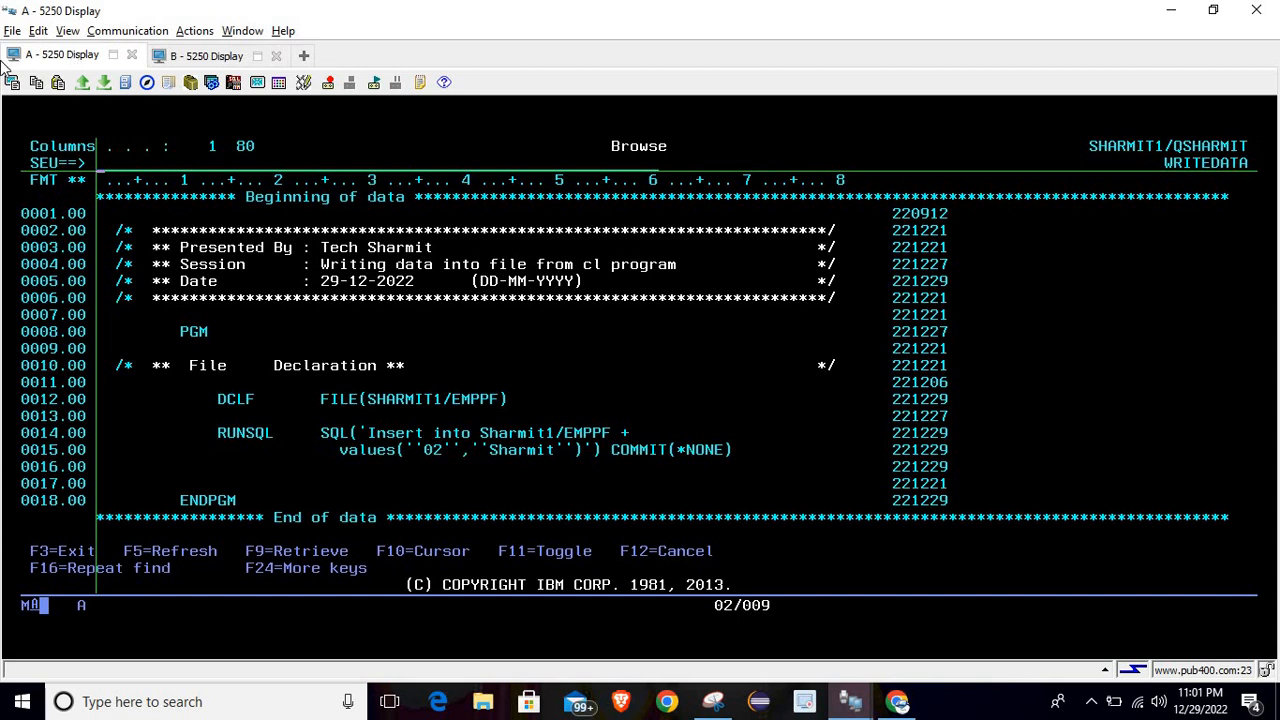
pyautogui.moveTo(417, 422)
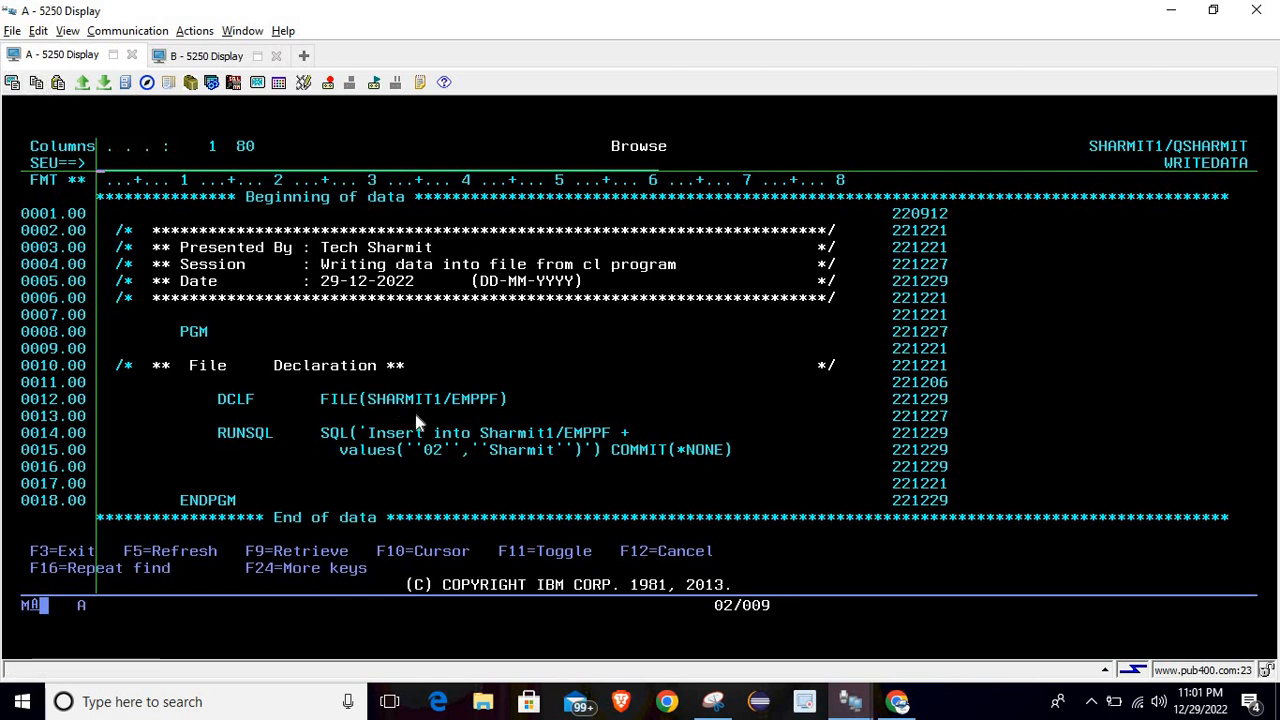
pyautogui.moveTo(478, 458)
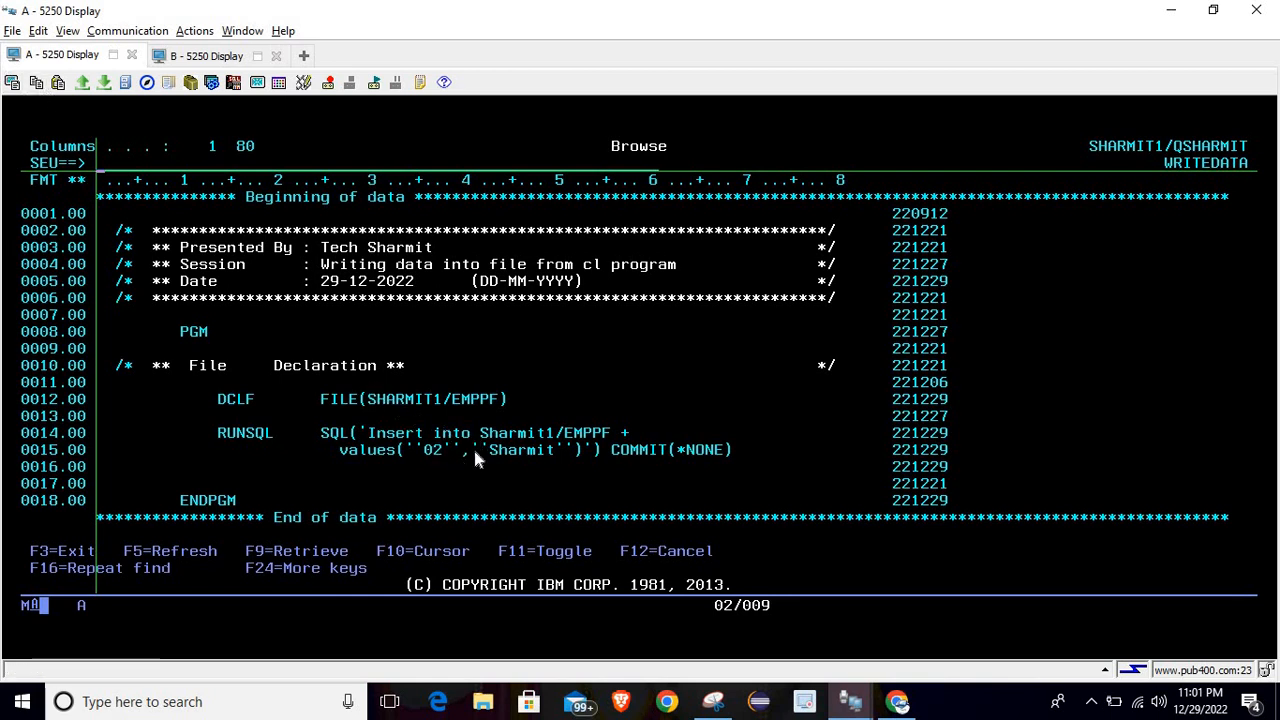
pyautogui.moveTo(502, 458)
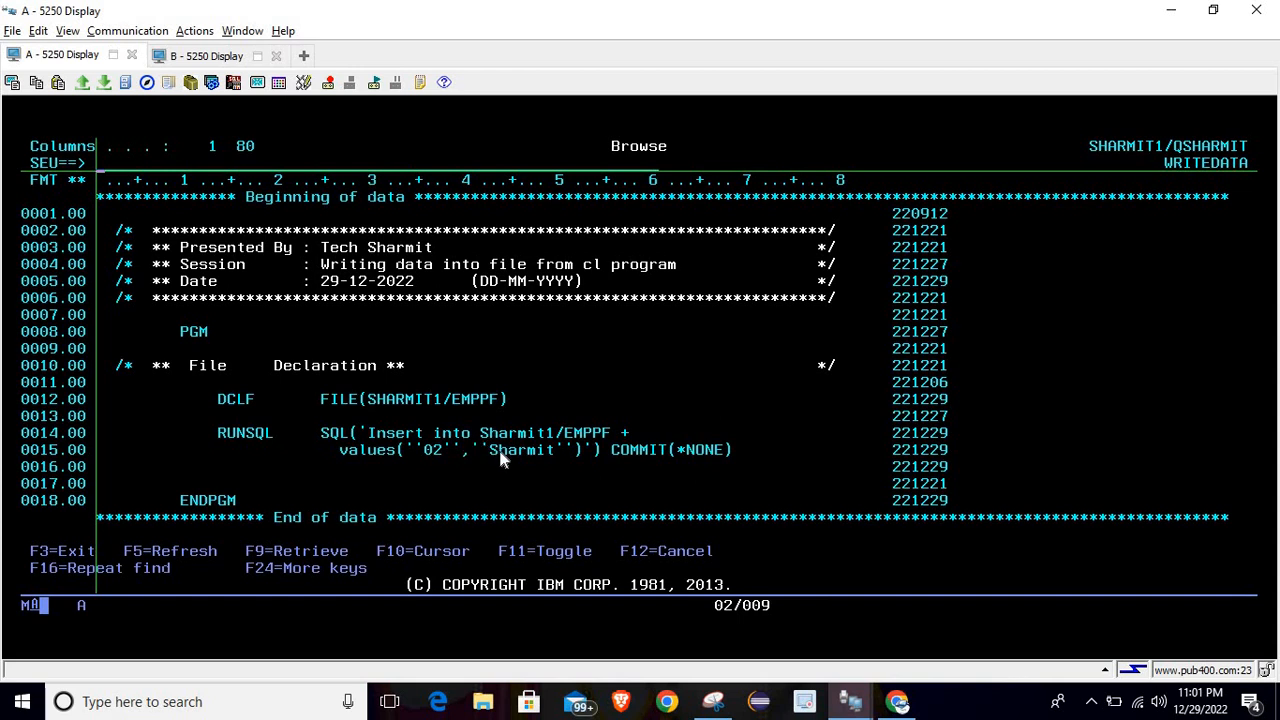
pyautogui.moveTo(500, 440)
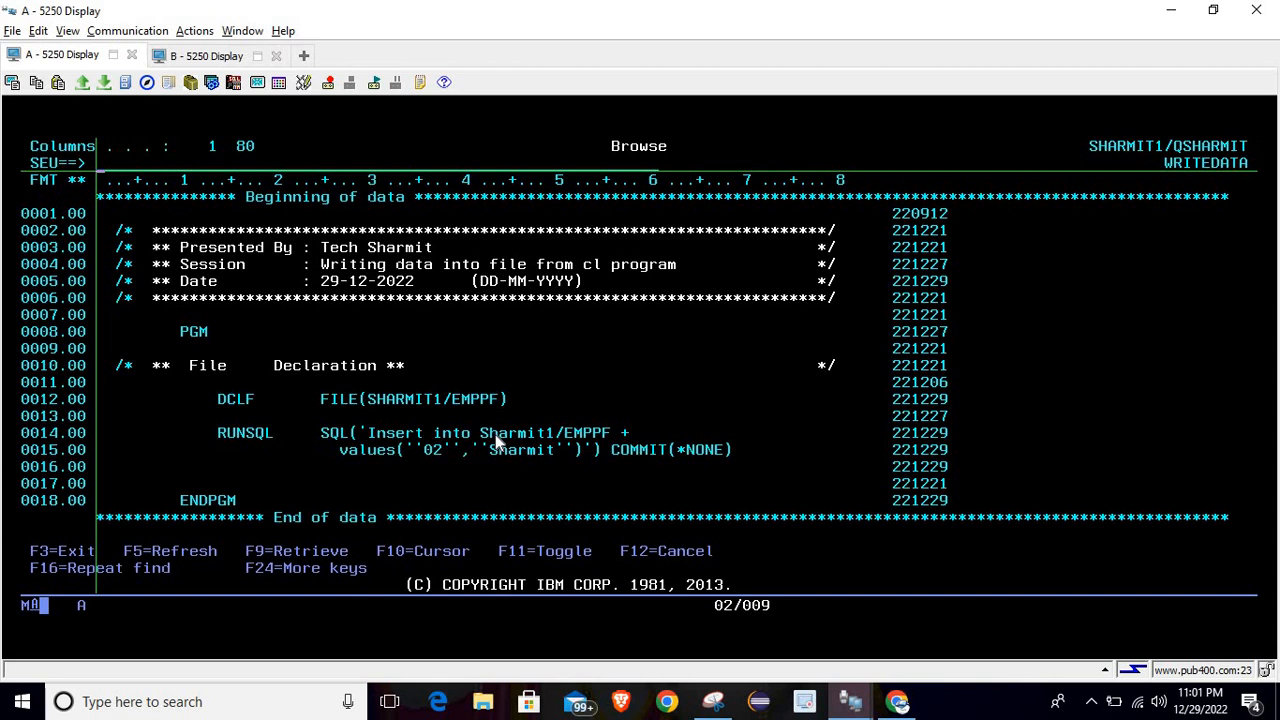
# Step: Exit the WRITEDATA browse with F3 back to the QSHARMIT member list
pyautogui.press('f3')
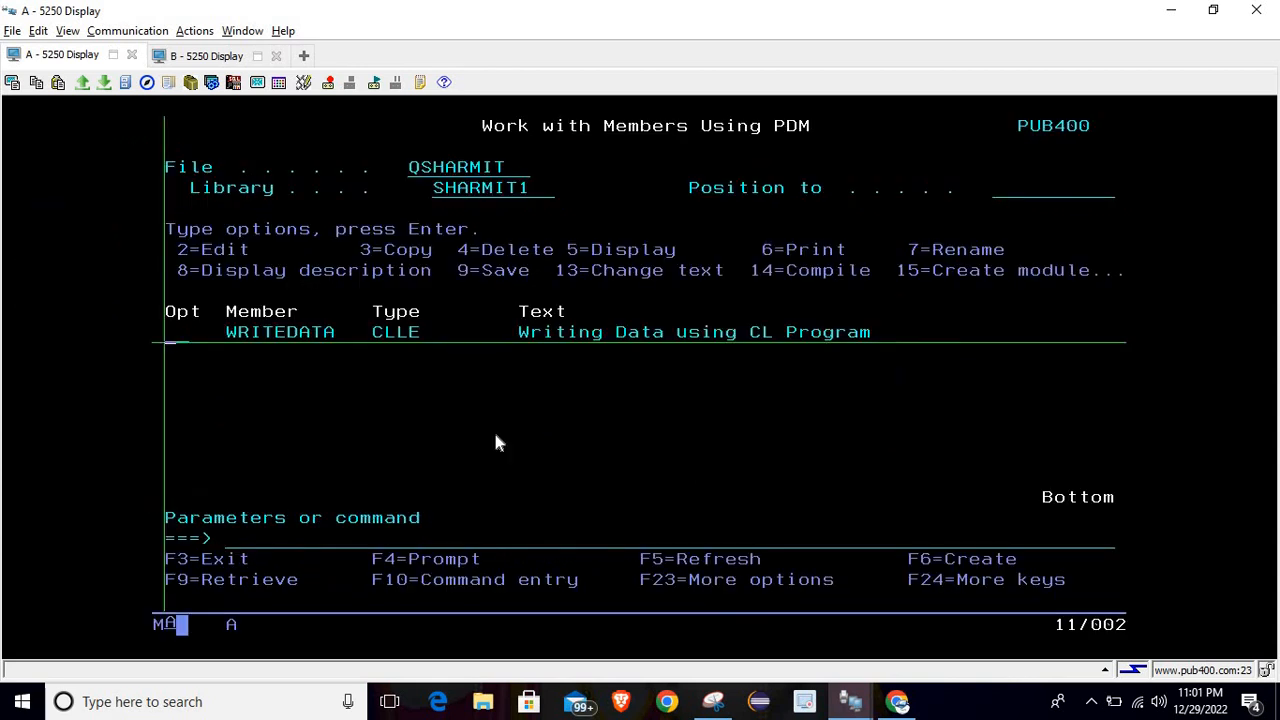